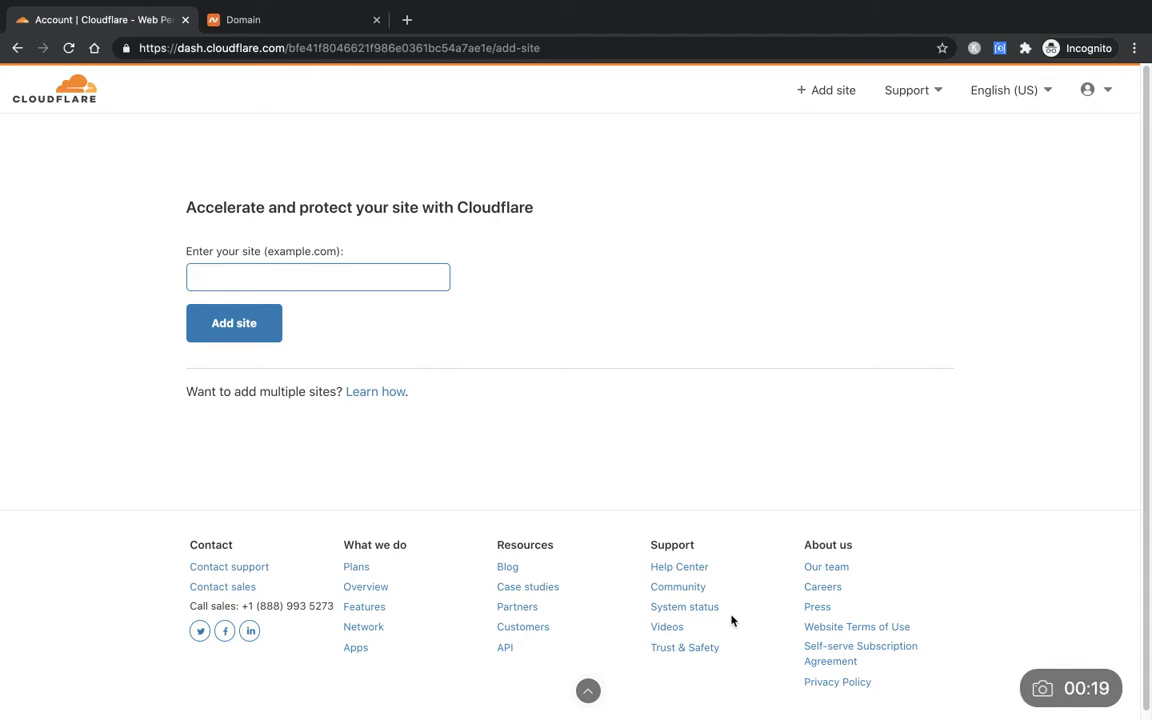
mouse_move(461, 419)
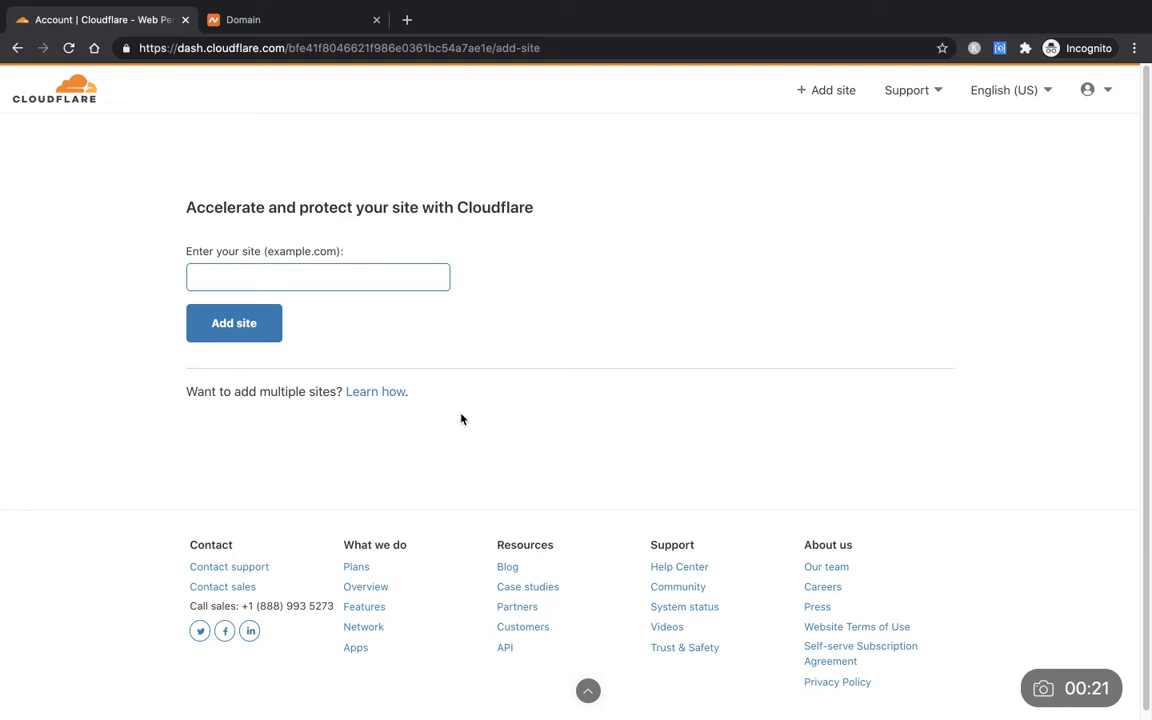
- Enter groovetubeacademy.com as the new site and submit it to Cloudflare
click(318, 277)
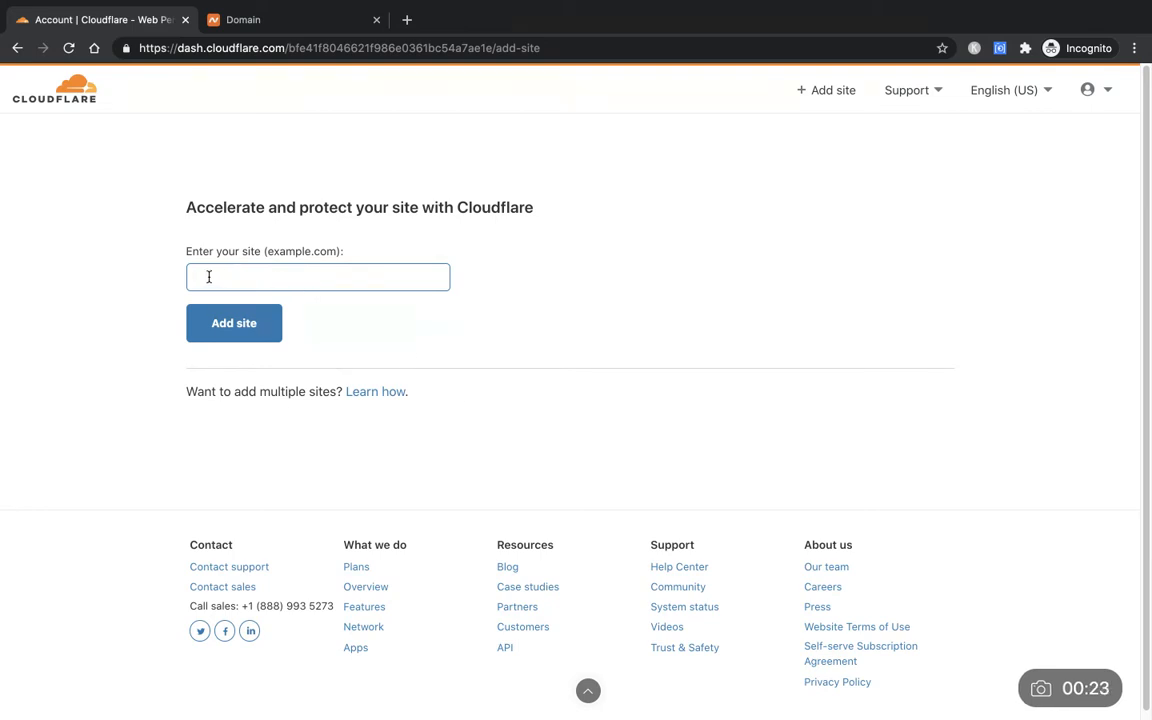
mouse_move(289, 277)
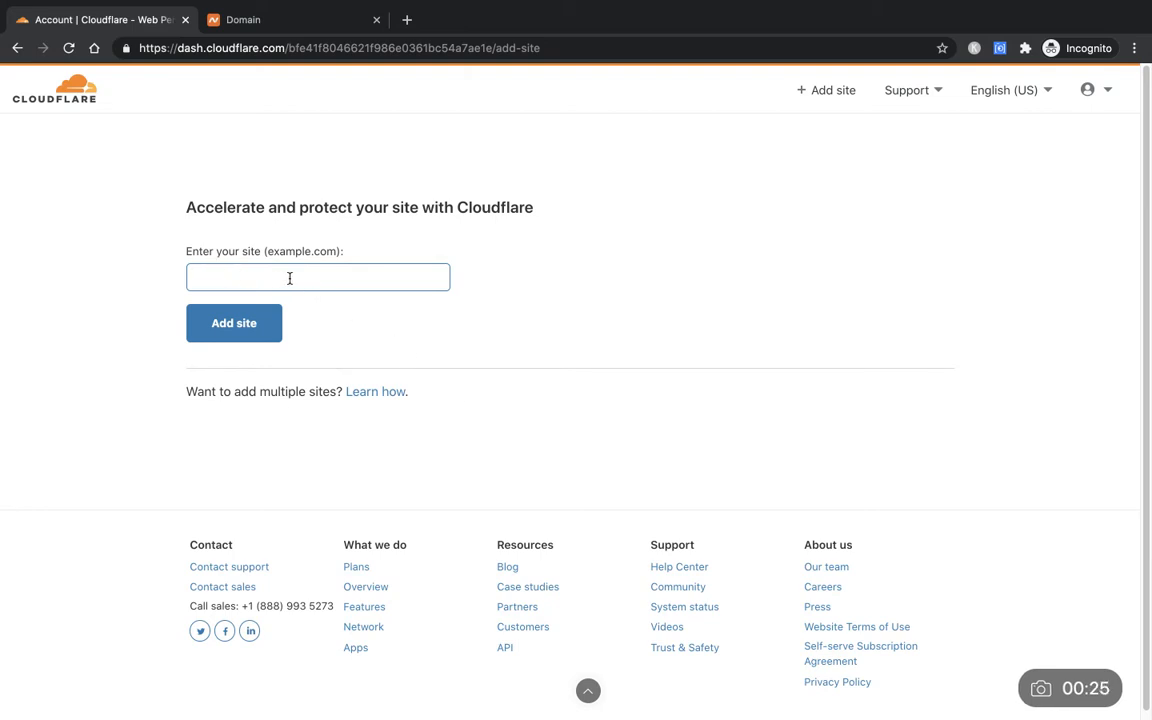
mouse_move(290, 137)
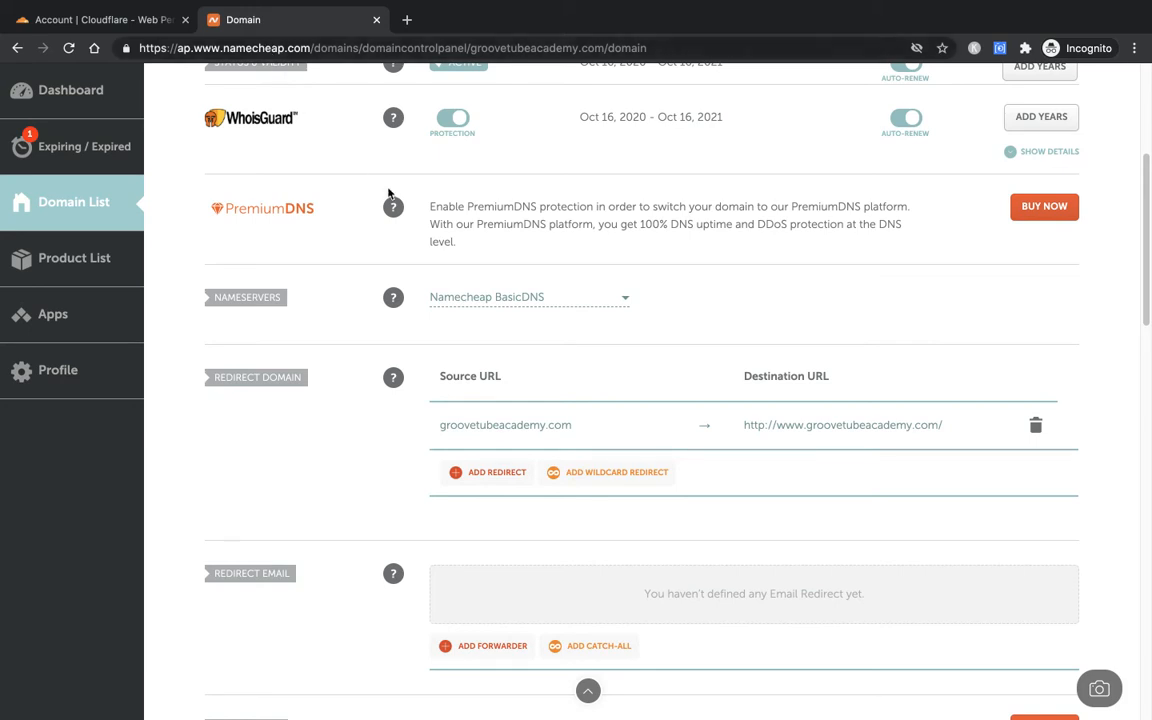
mouse_move(433, 278)
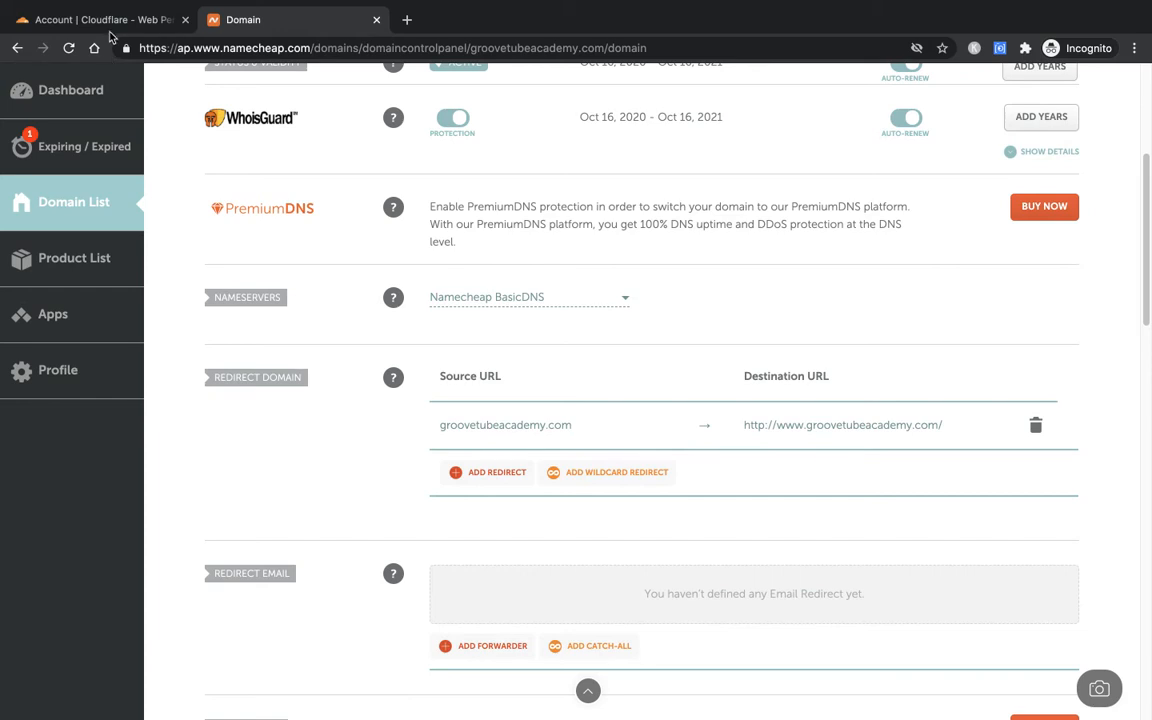
mouse_move(487, 298)
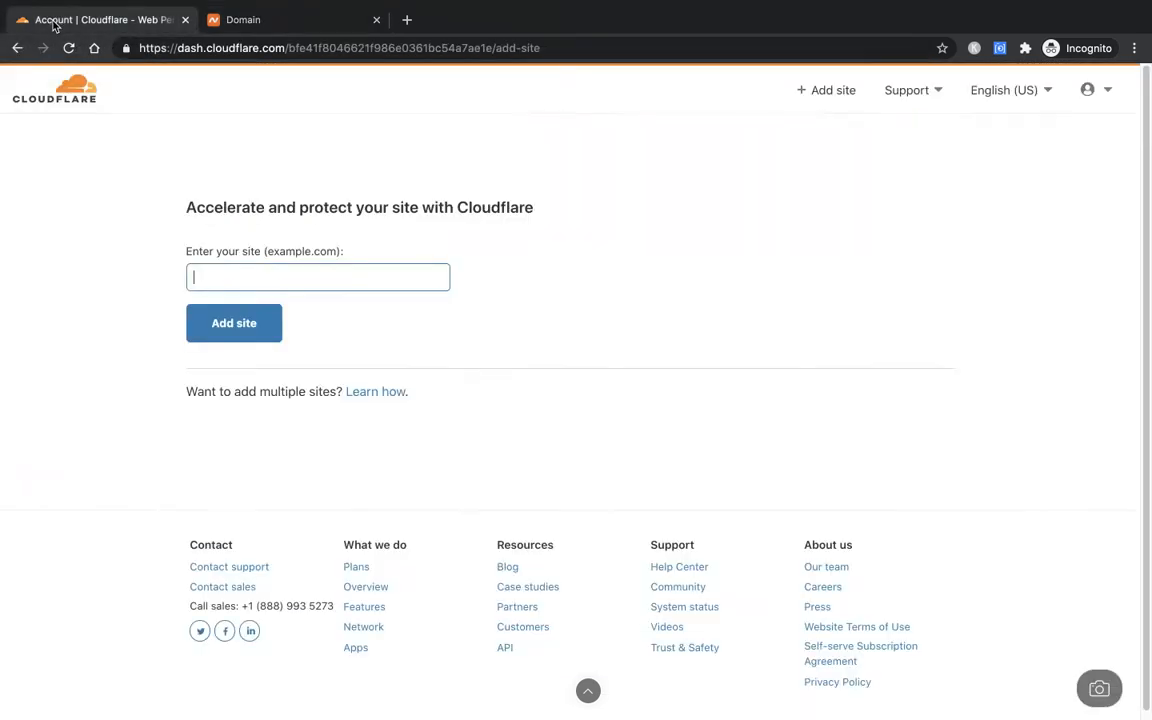
mouse_move(212, 225)
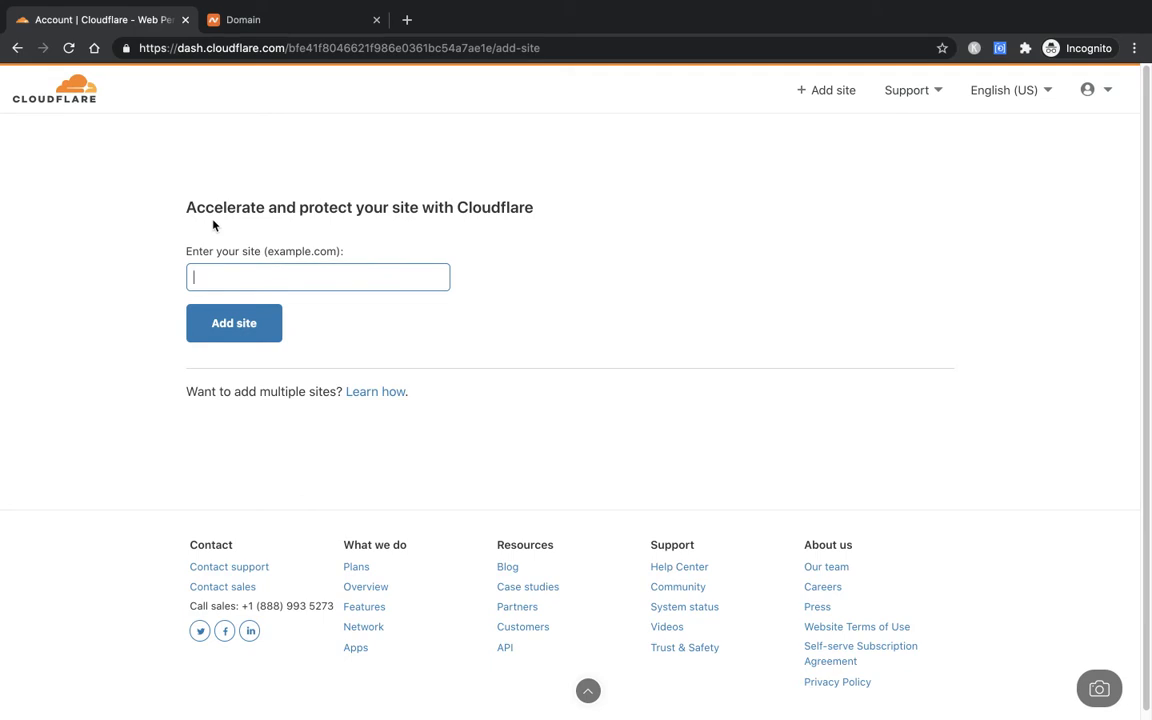
text(groove)
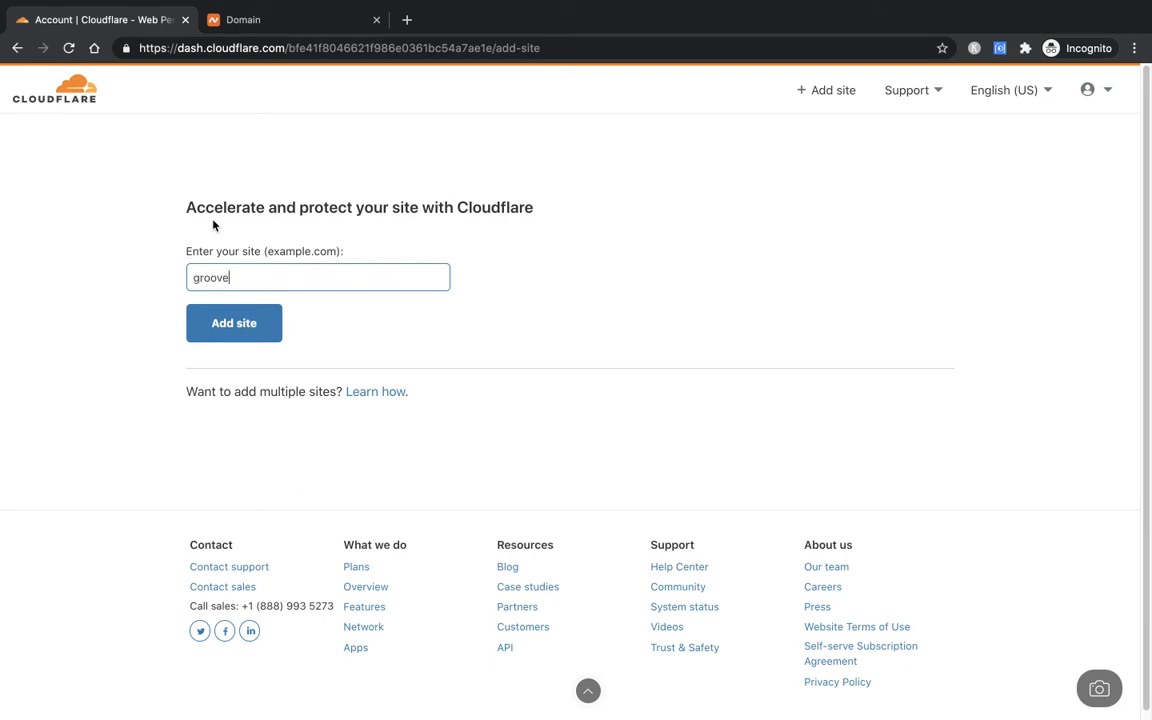
text(tubeaca)
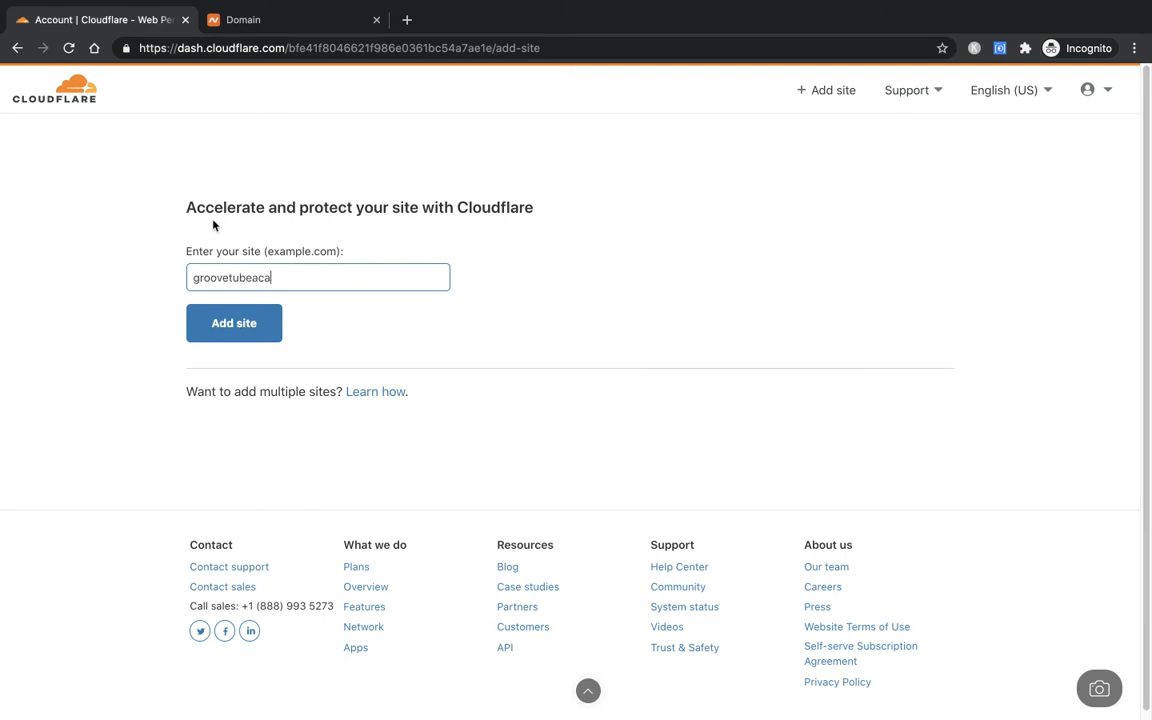
text(demy.com)
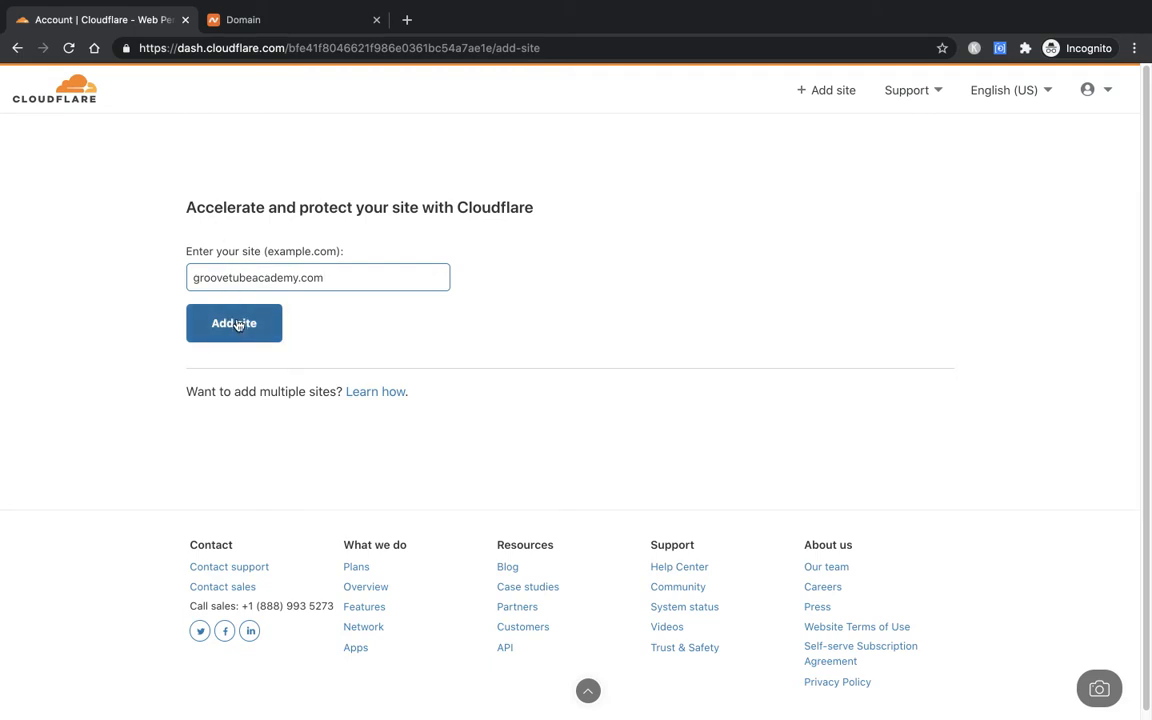
click(234, 323)
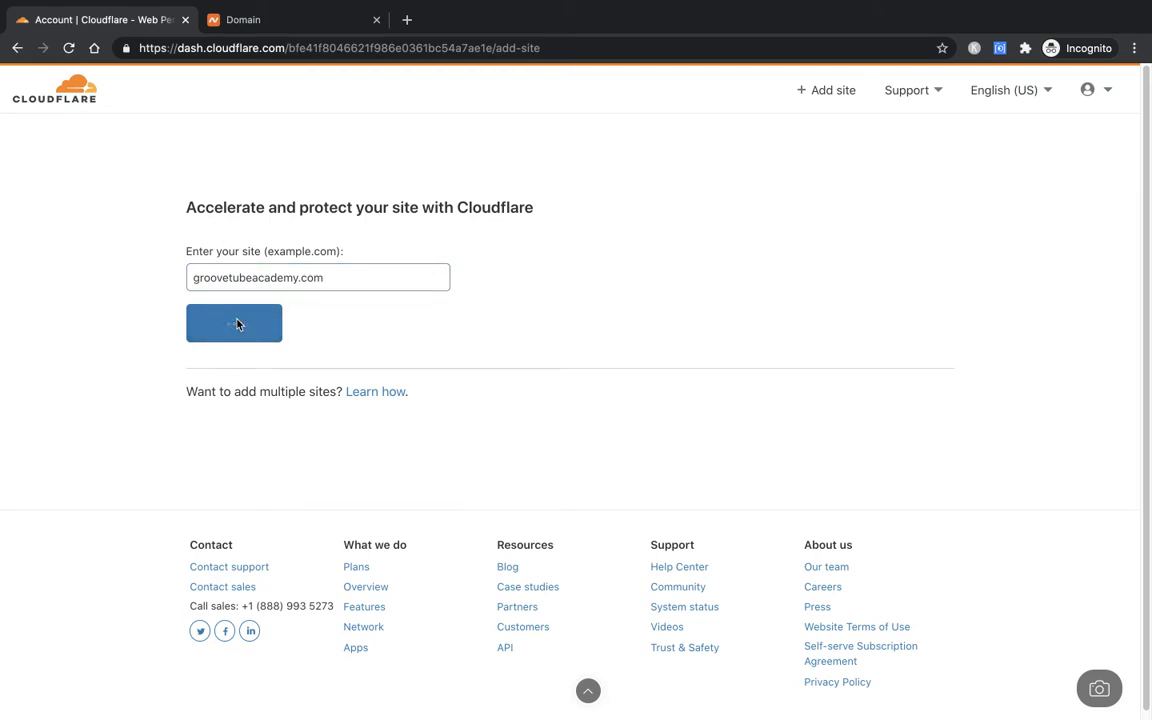
click(234, 323)
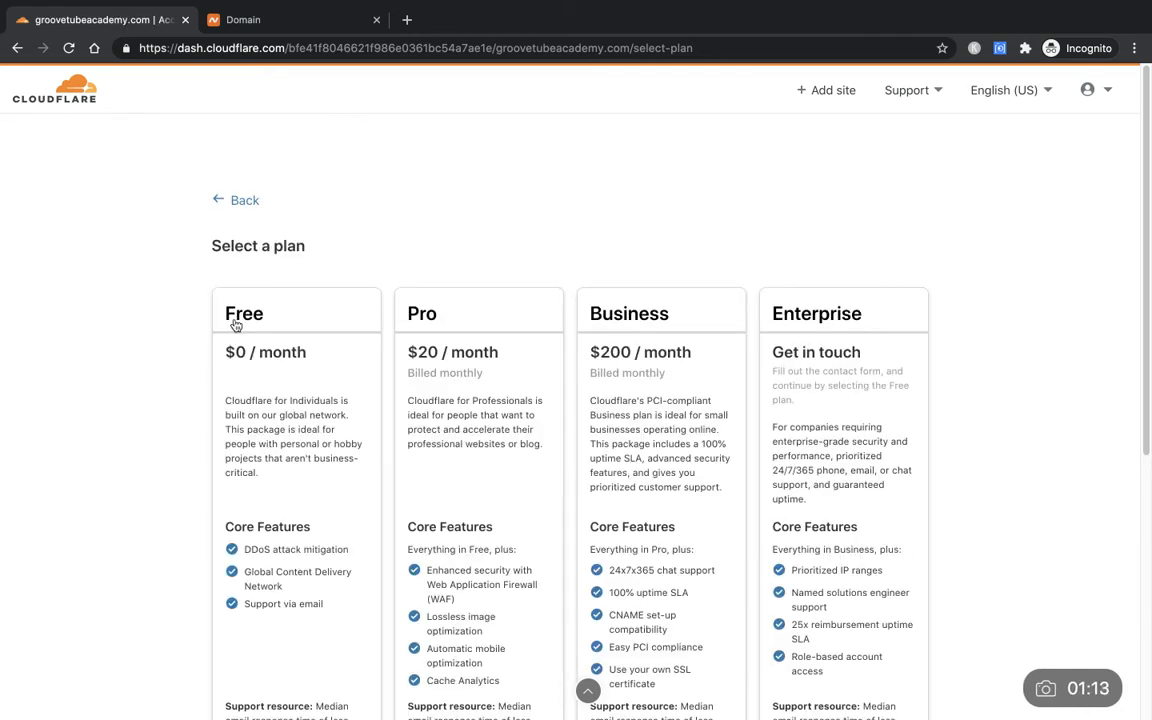
mouse_move(190, 384)
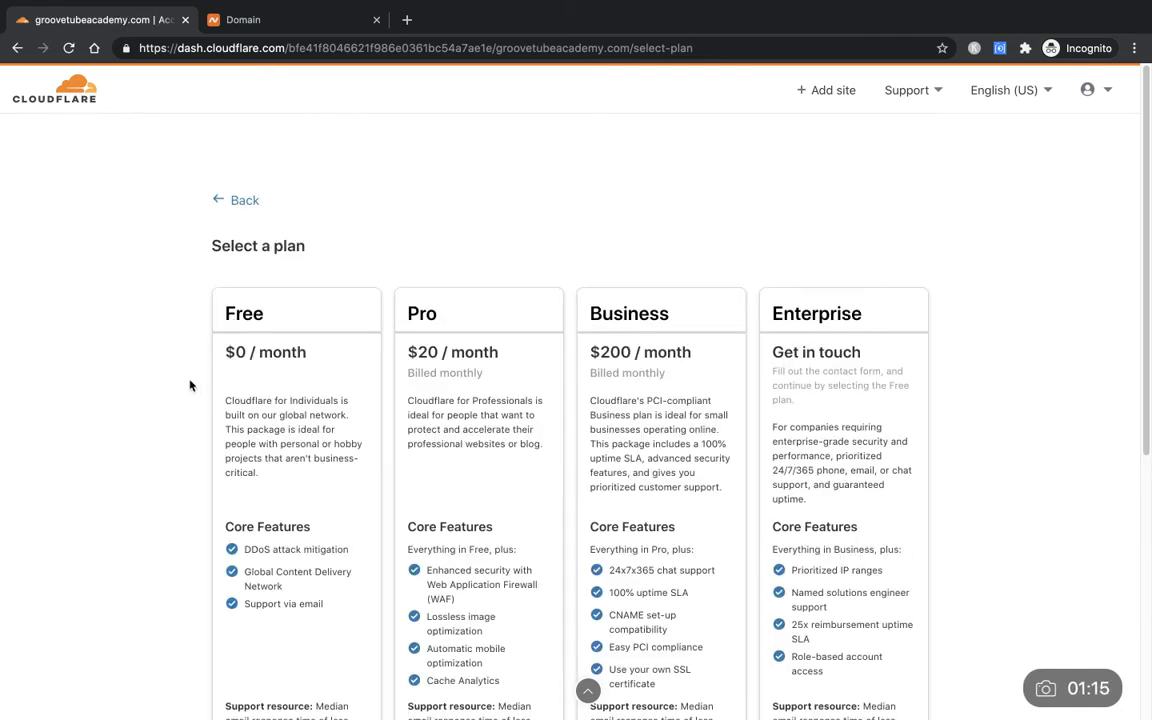
- Select and confirm the Free $0/month plan for groovetubeacademy.com
scroll(down, 3)
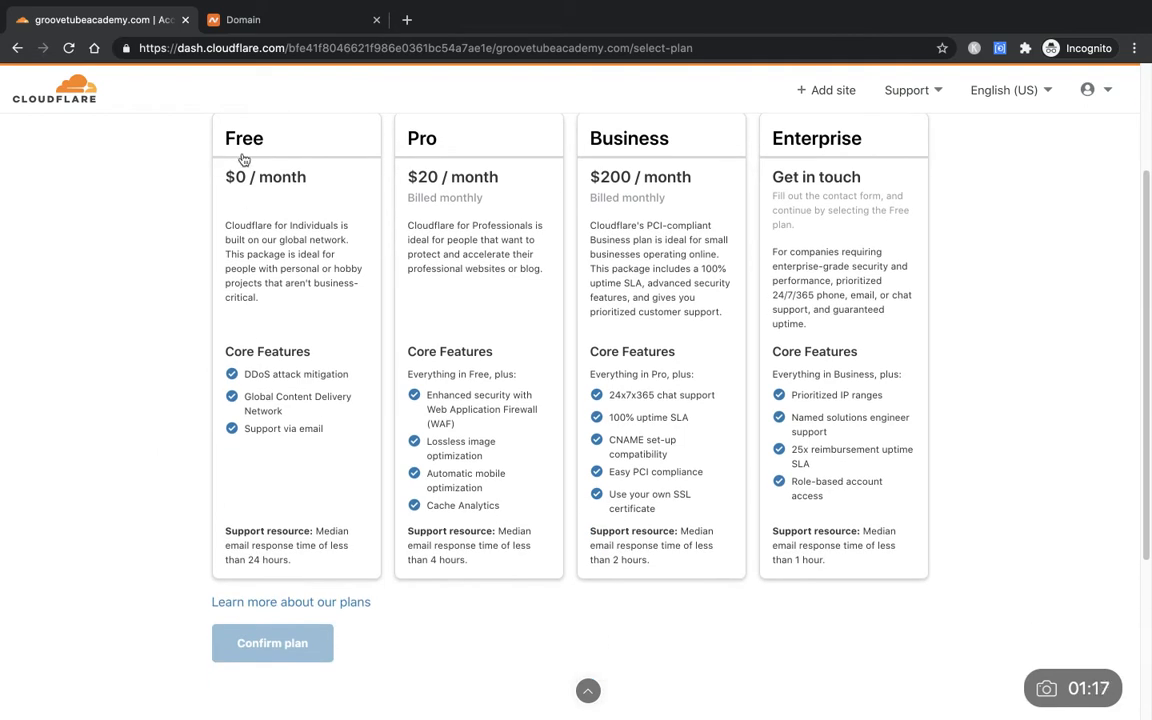
mouse_move(281, 113)
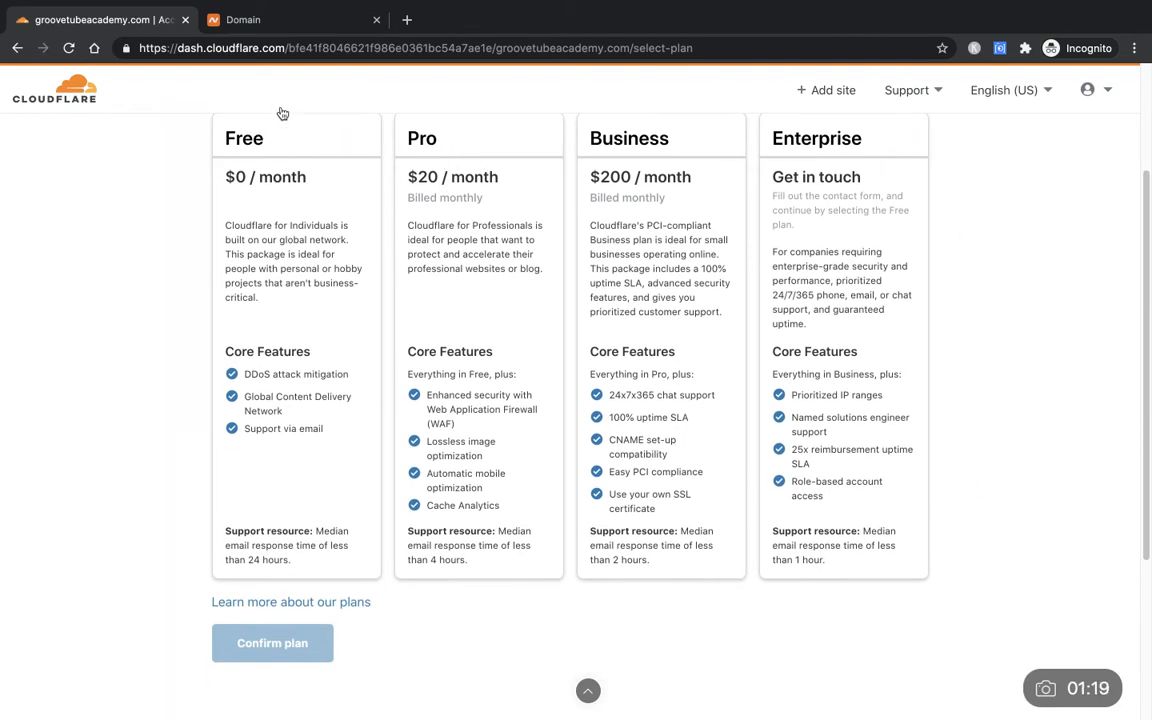
mouse_move(303, 492)
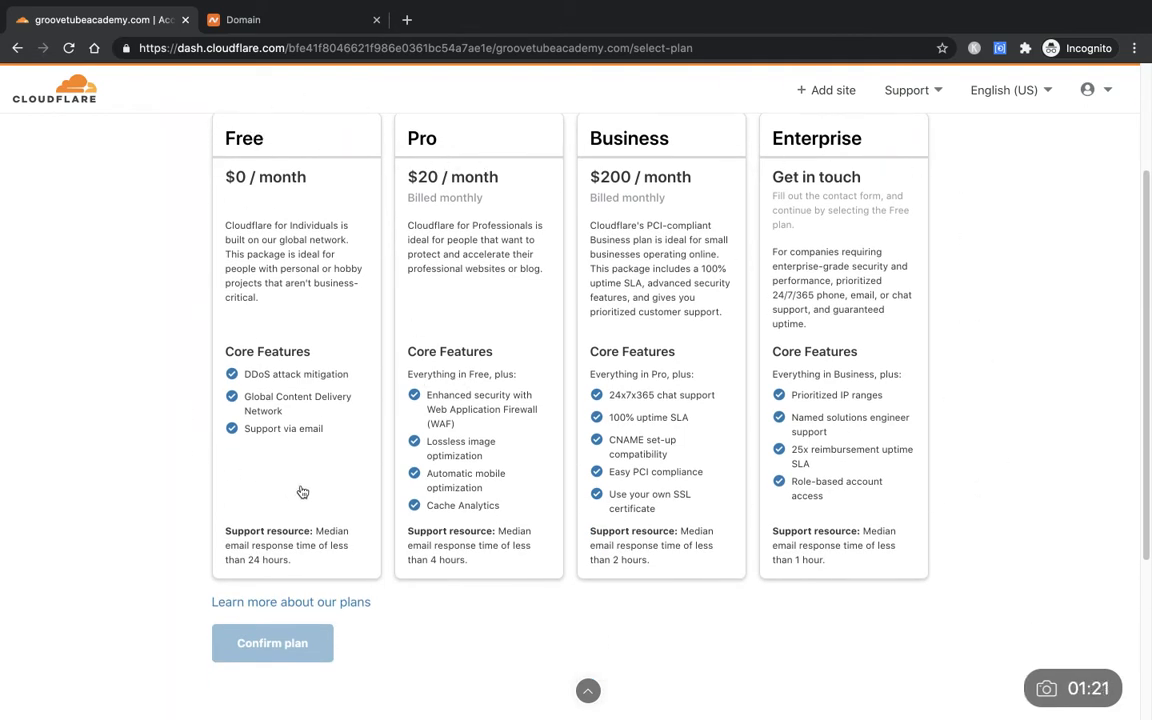
mouse_move(109, 433)
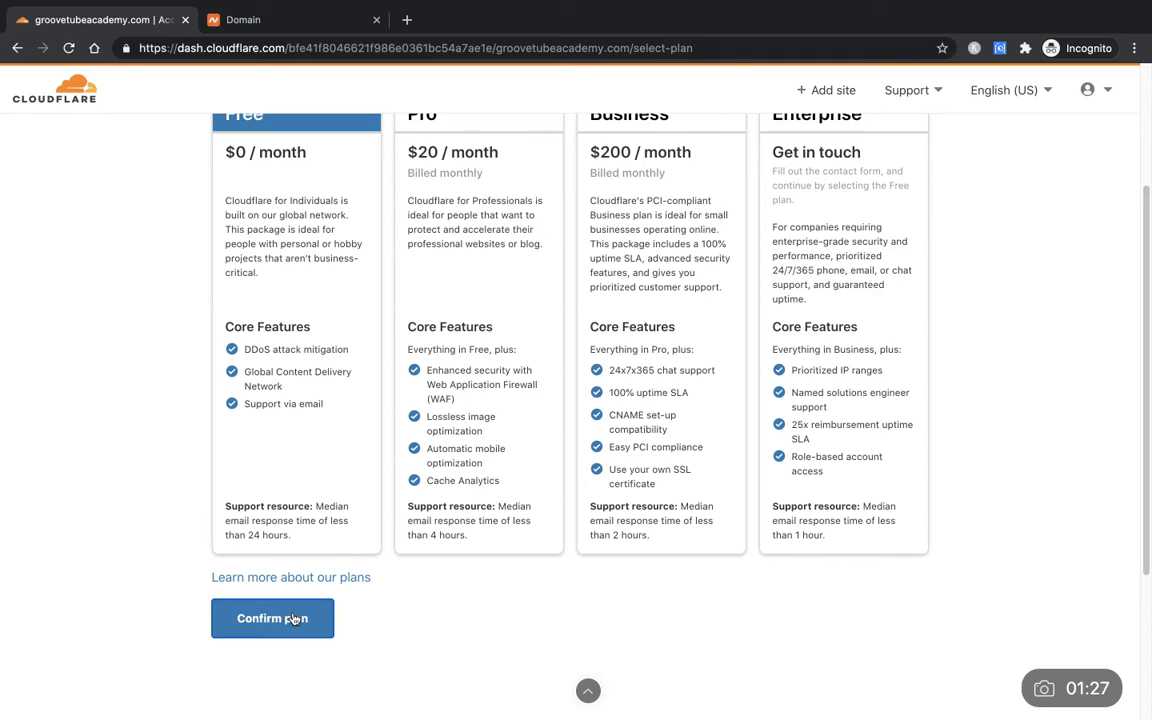
click(272, 618)
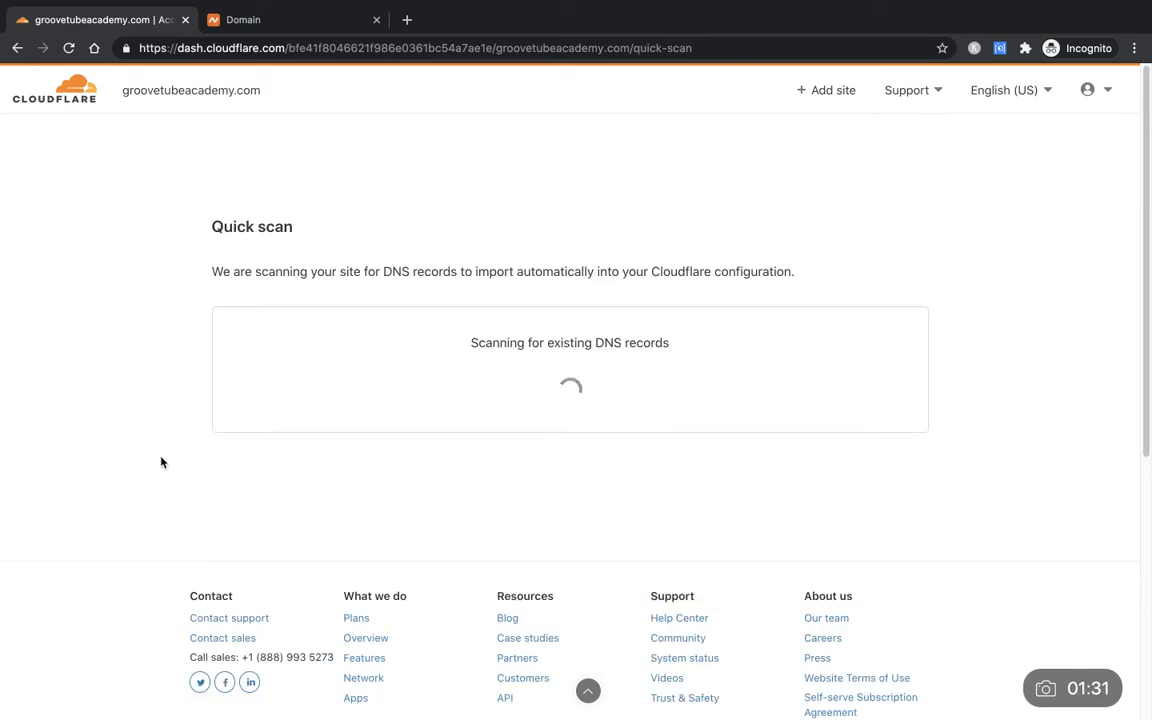
mouse_move(426, 293)
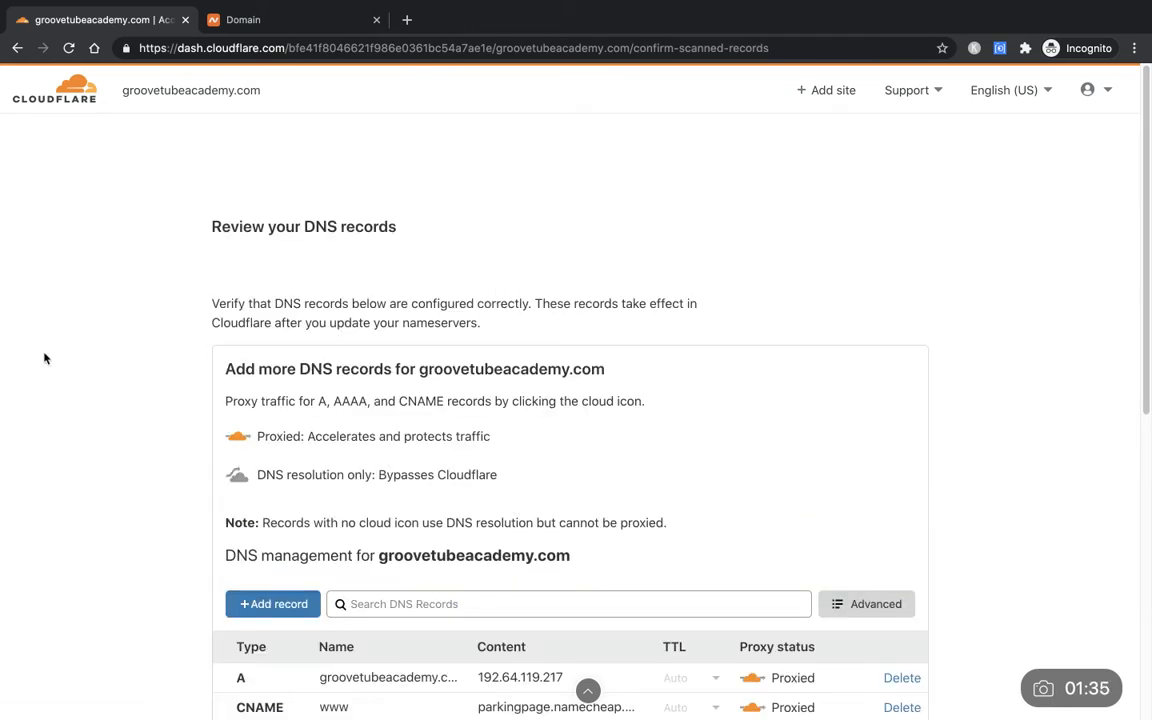
- Scroll through the scanned DNS records: A, CNAME, five MX and a TXT
scroll(down, 3)
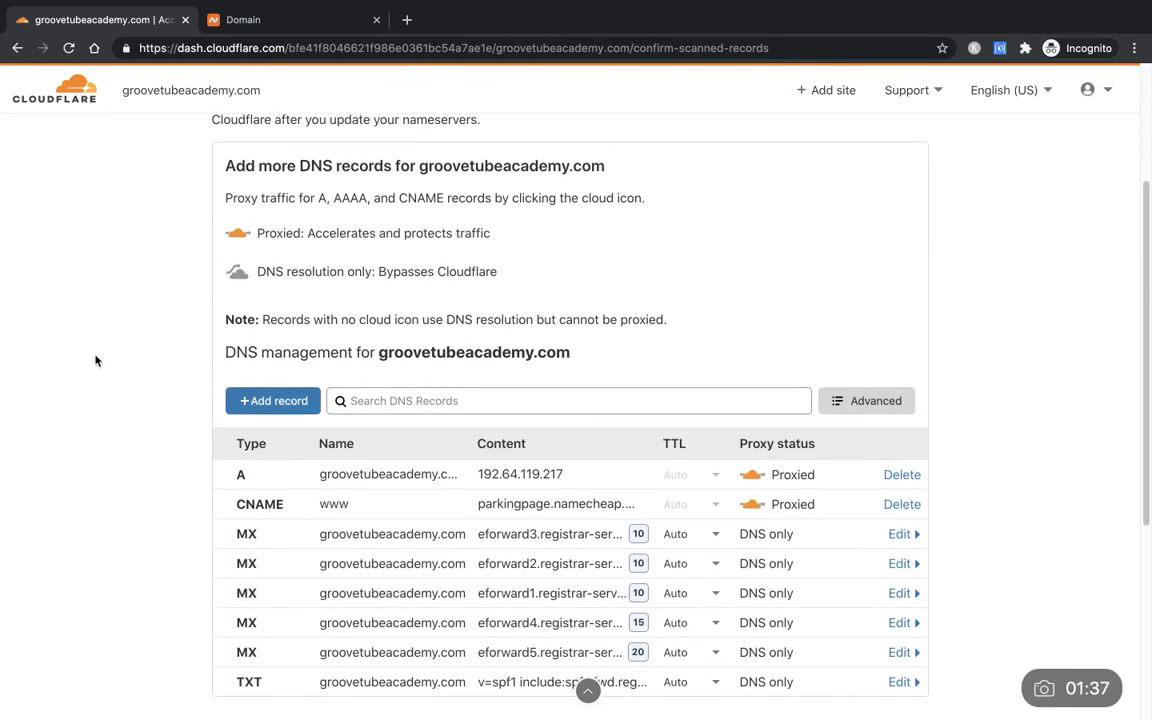
scroll(down, 3)
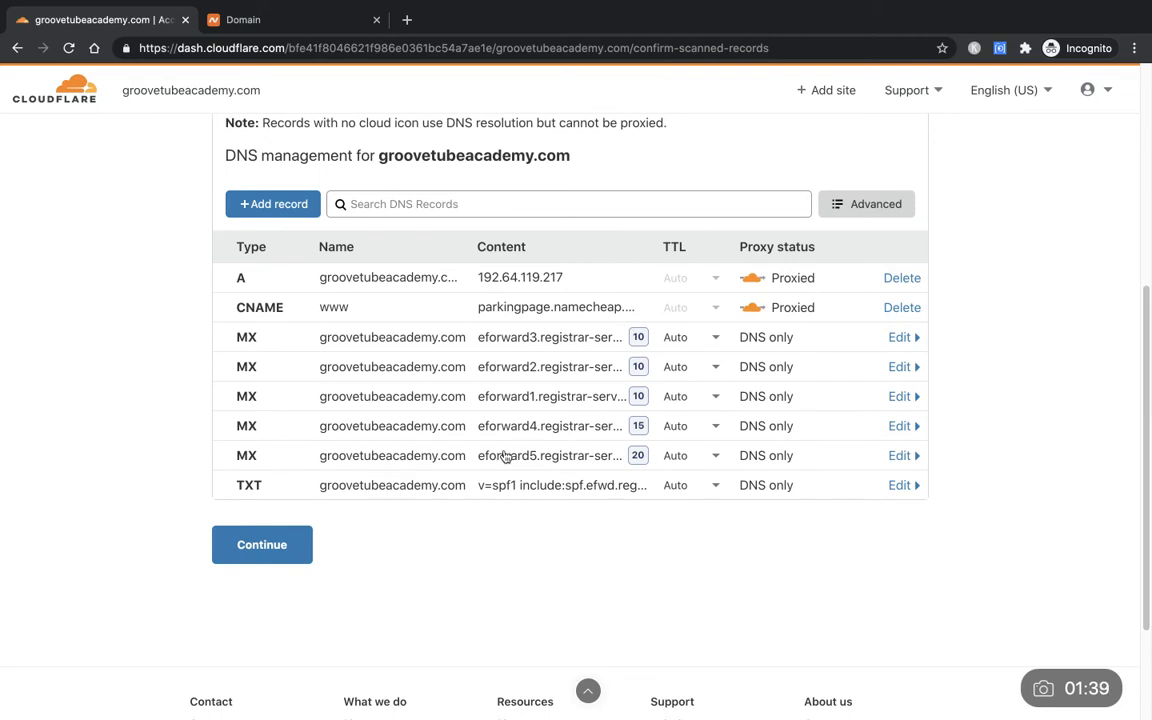
mouse_move(435, 405)
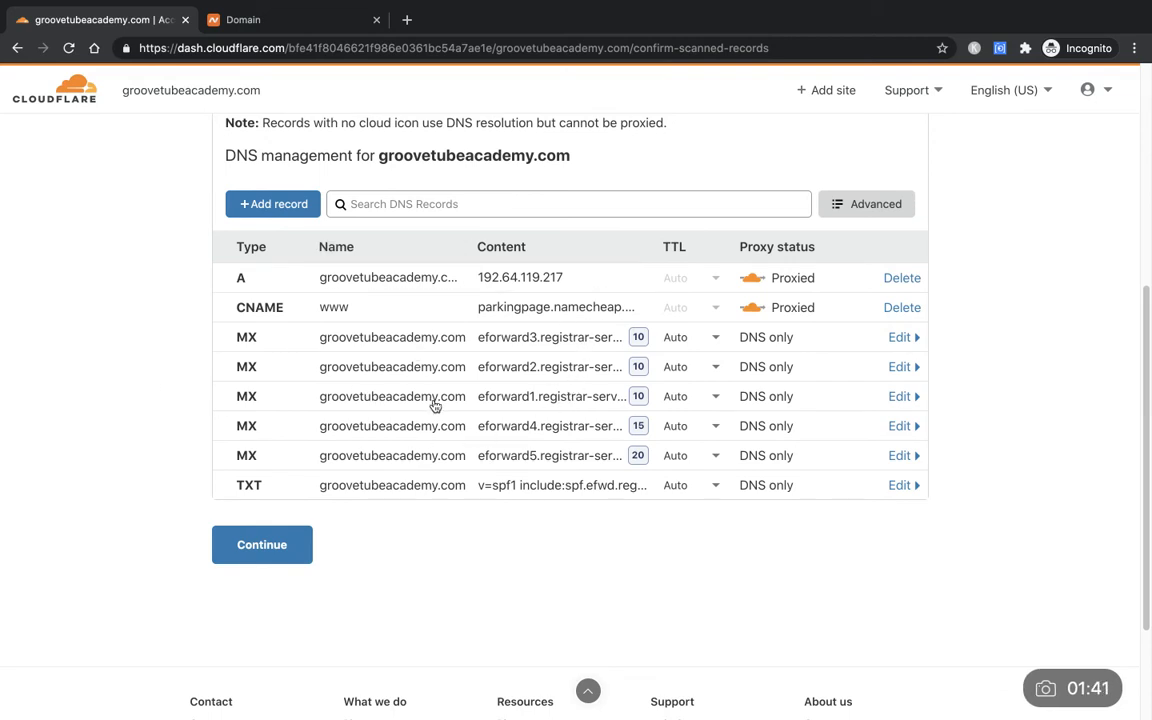
mouse_move(248, 368)
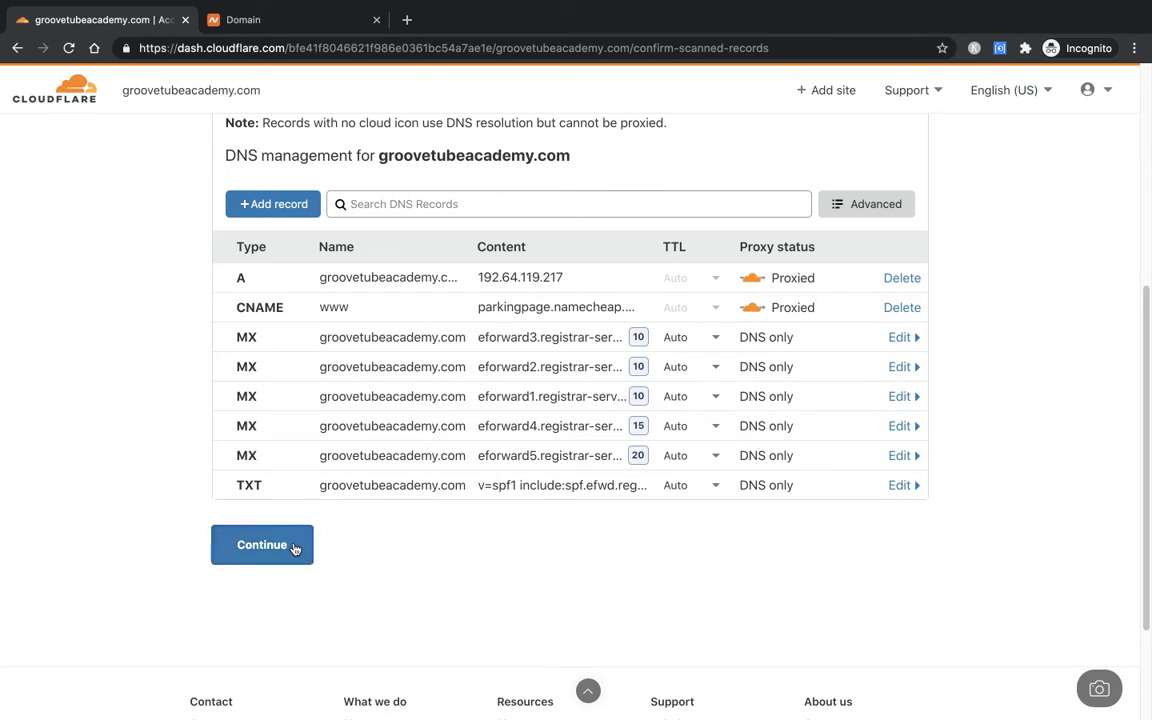
click(262, 544)
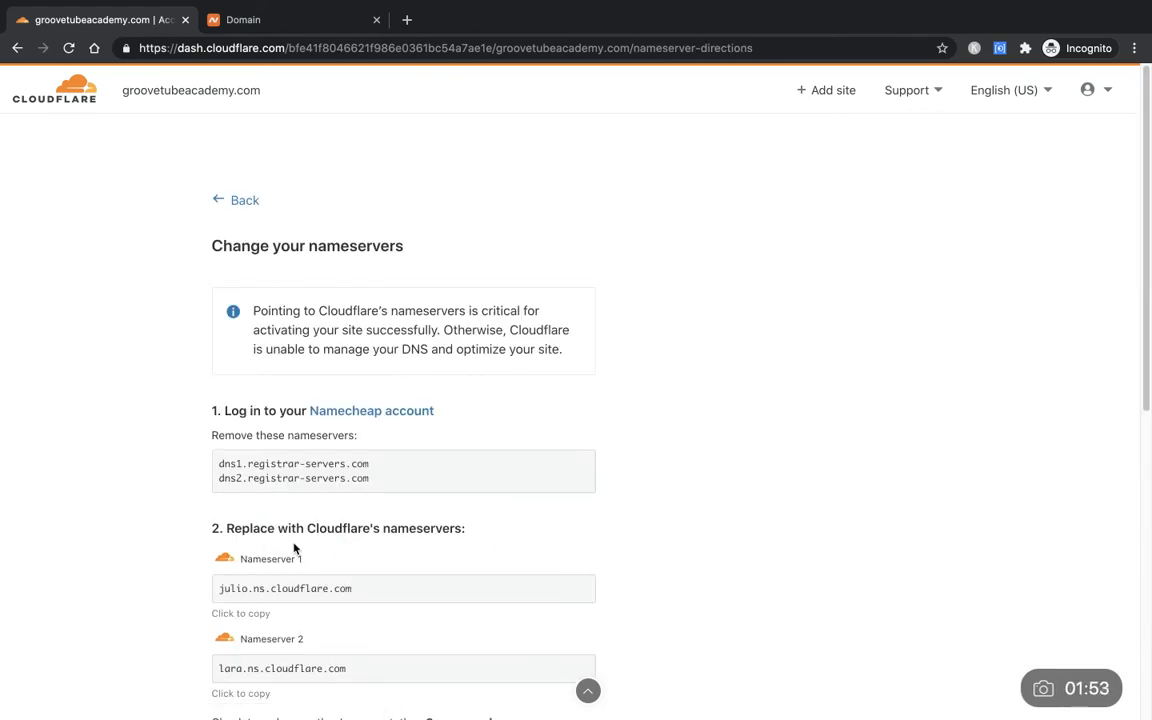
scroll(down, 3)
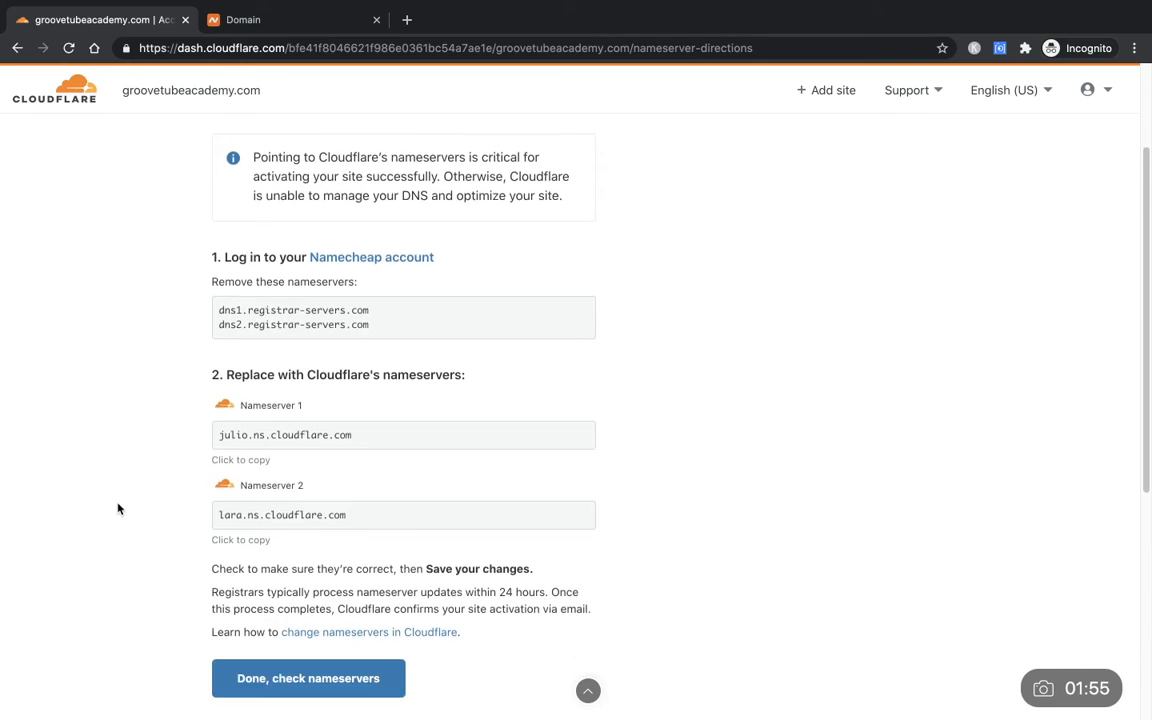
scroll(down, 3)
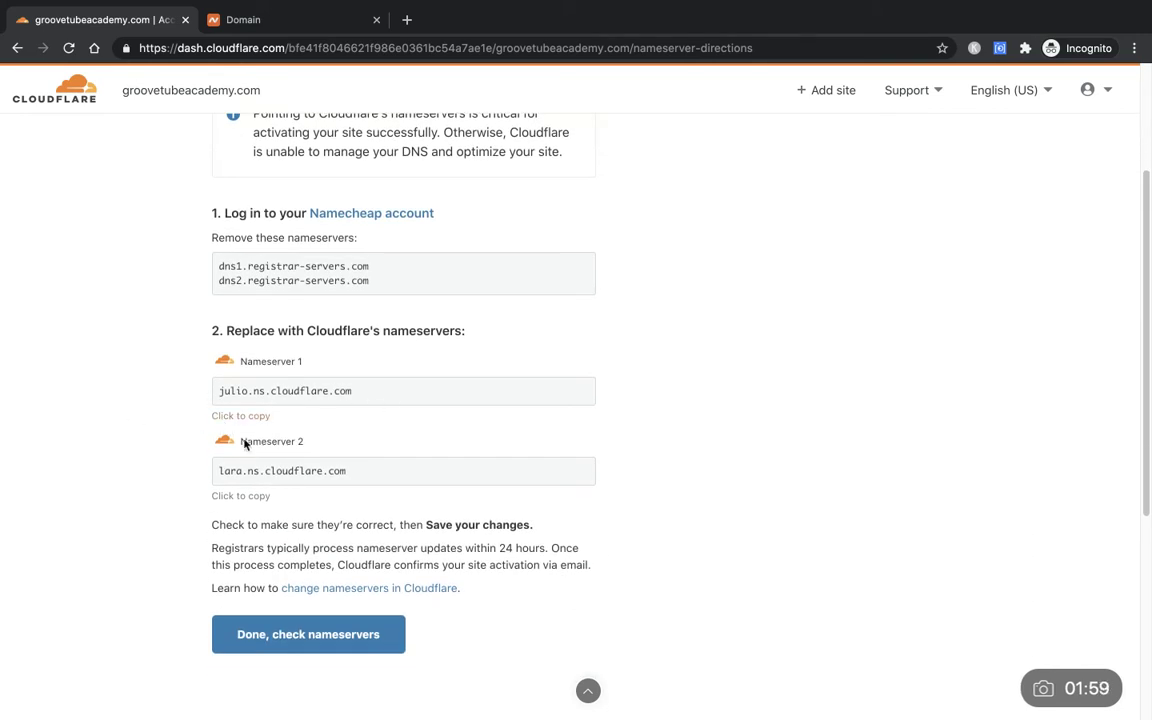
mouse_move(196, 448)
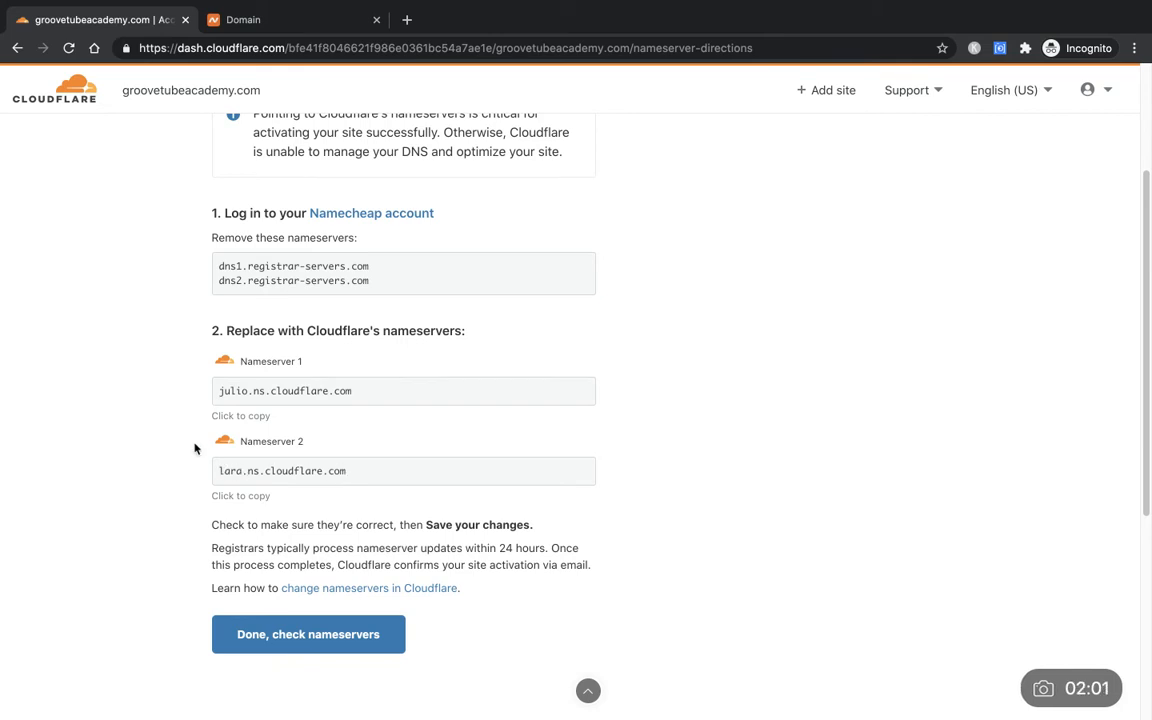
mouse_move(293, 375)
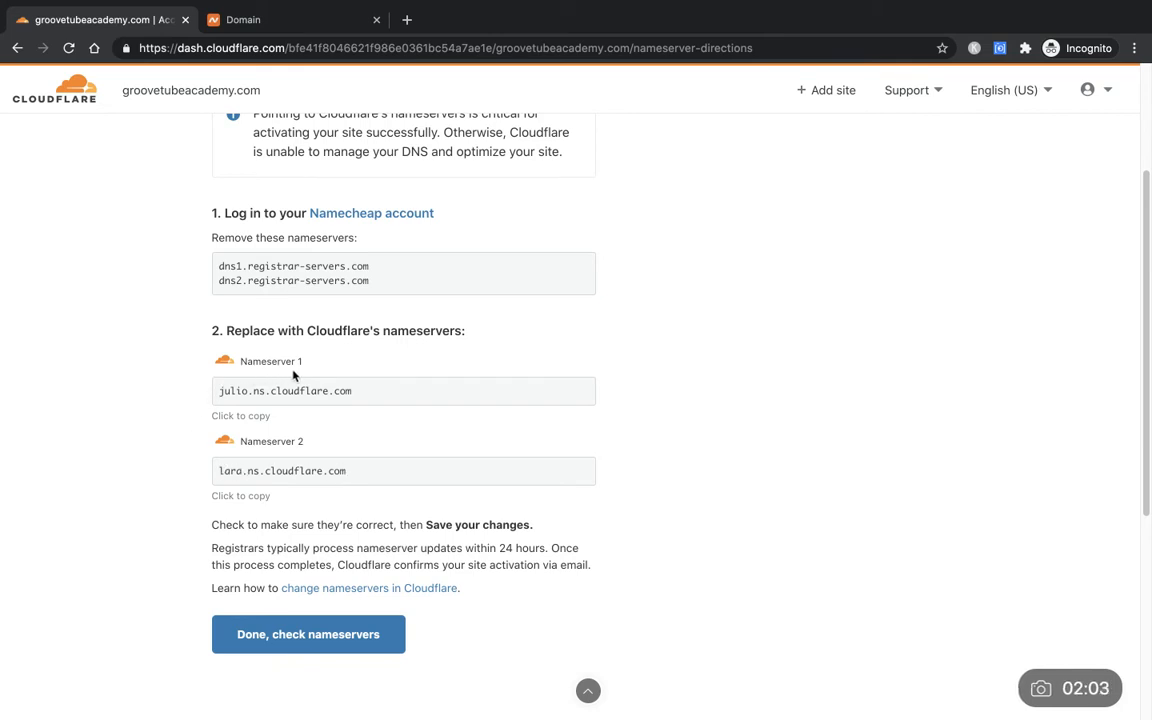
mouse_move(170, 369)
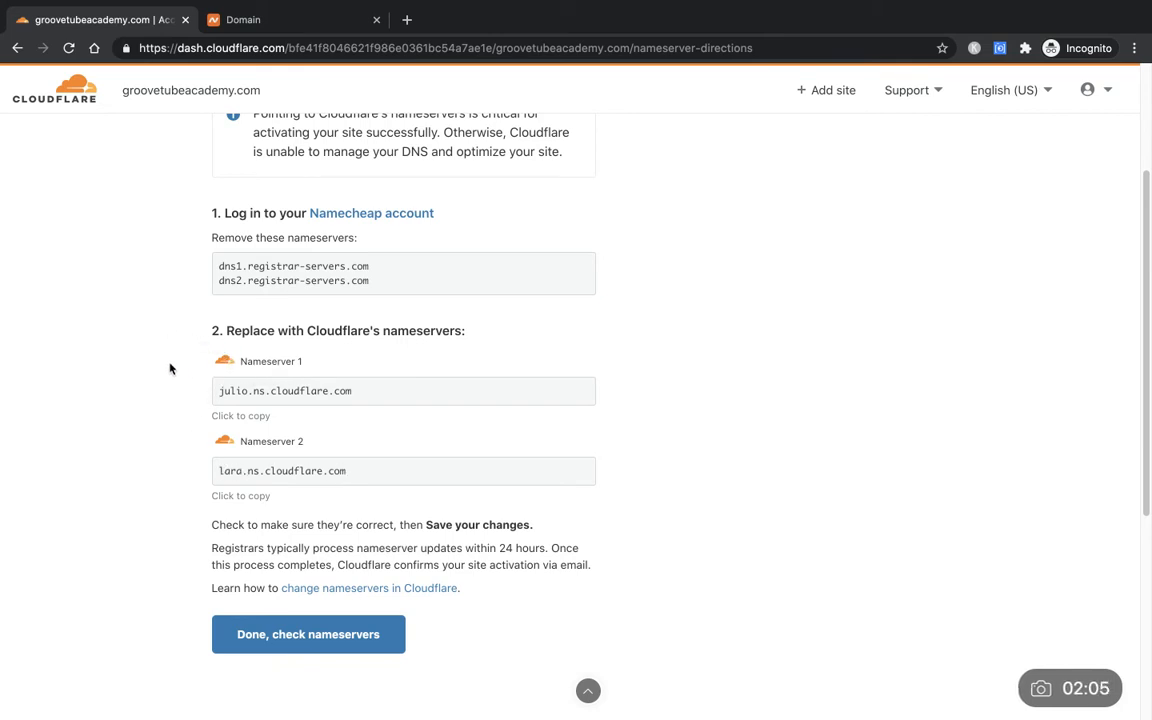
mouse_move(144, 384)
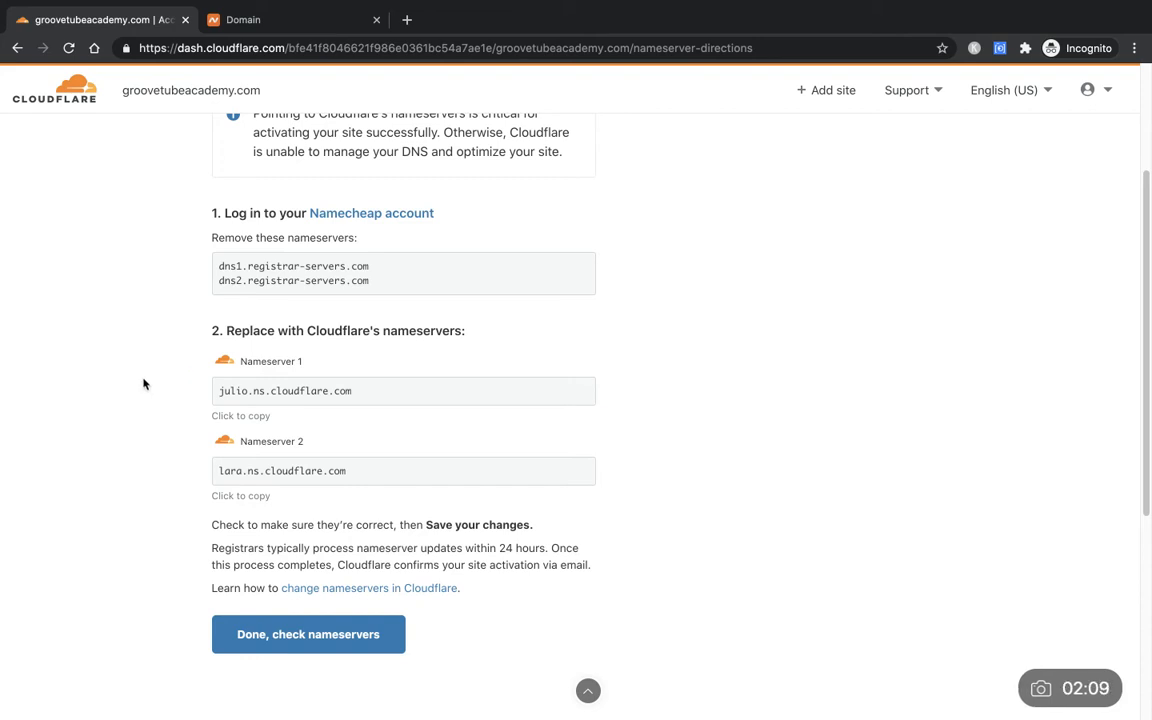
mouse_move(190, 387)
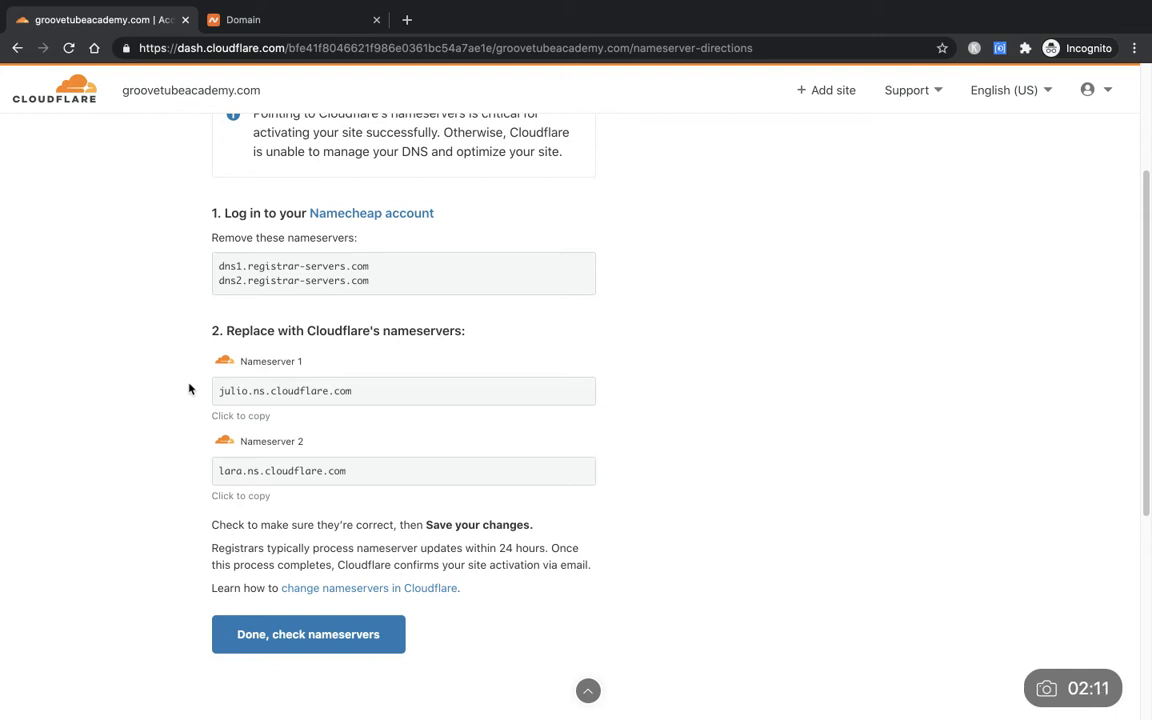
mouse_move(356, 394)
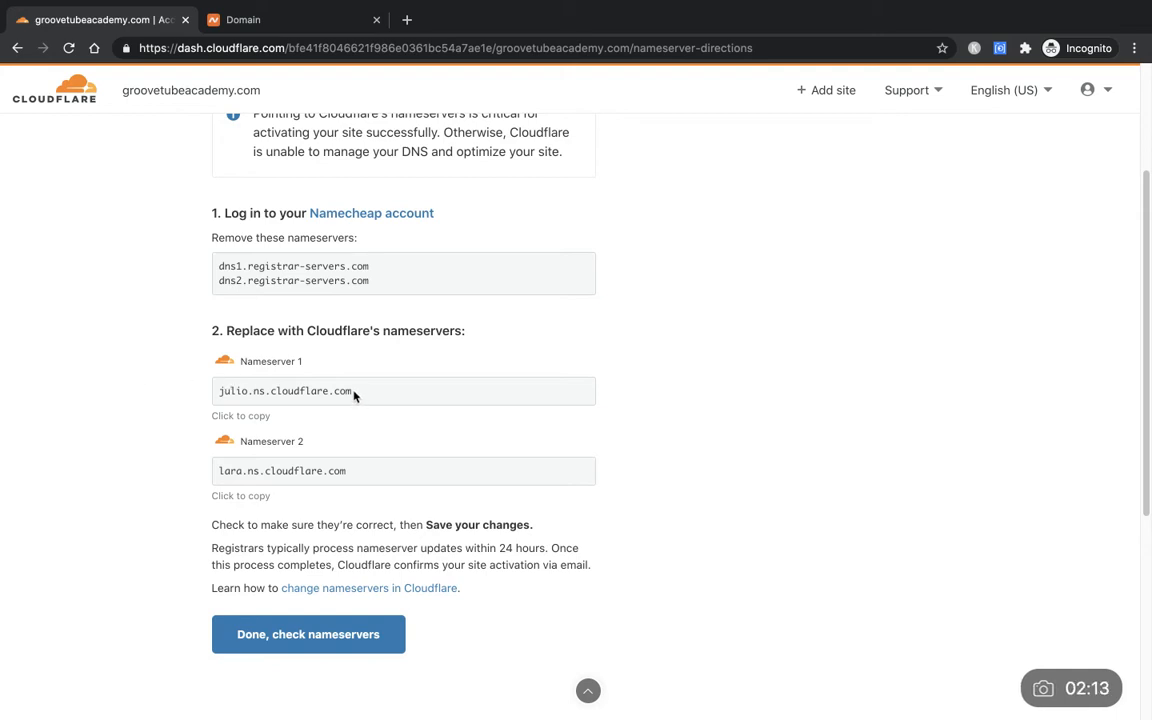
click(283, 390)
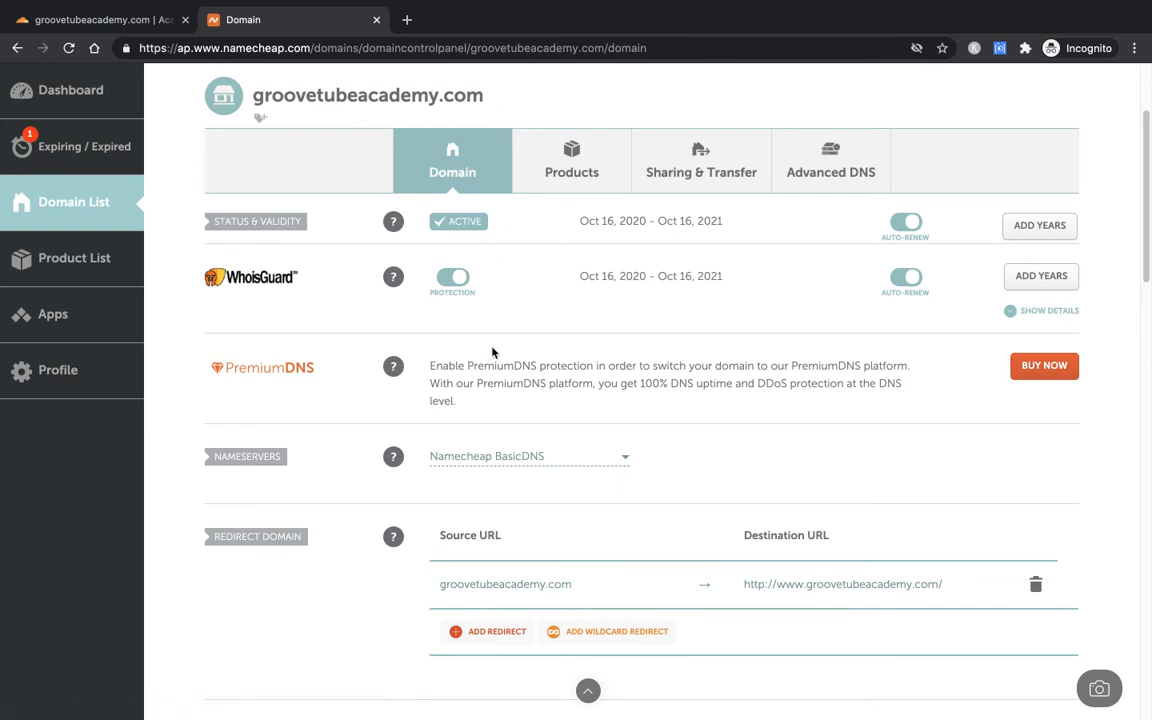
mouse_move(276, 455)
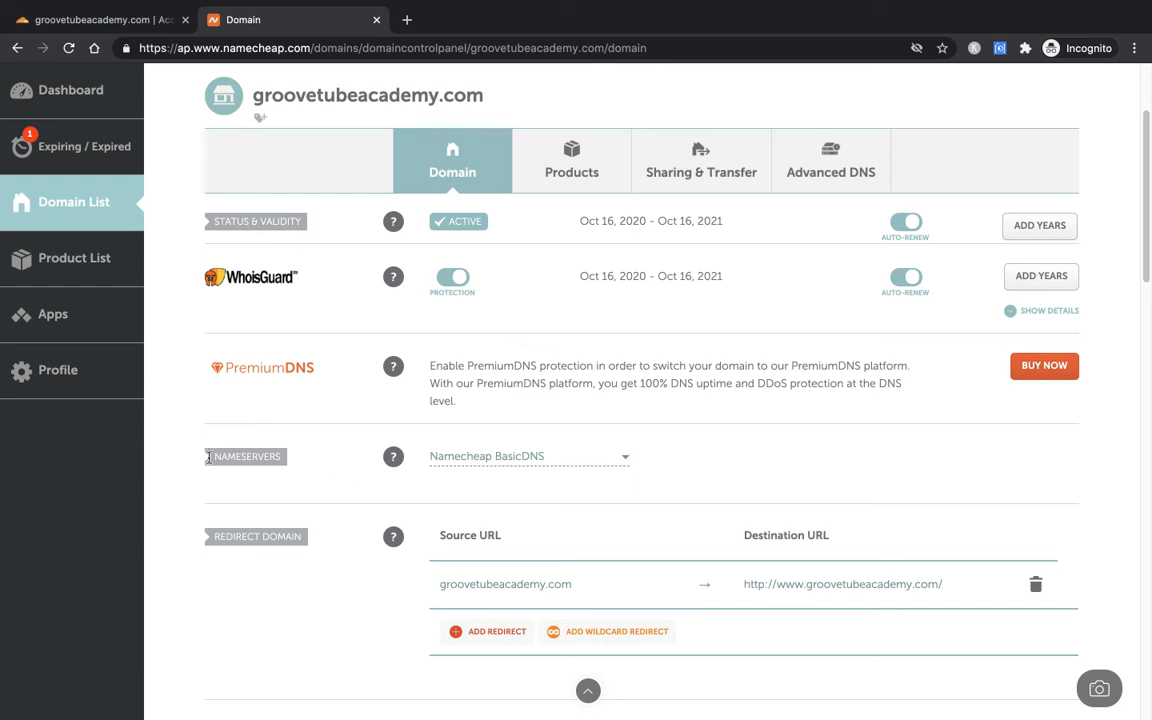
- Set Custom DNS with julio.ns.cloudflare.com and lara.ns.cloudflare.com and save
click(527, 456)
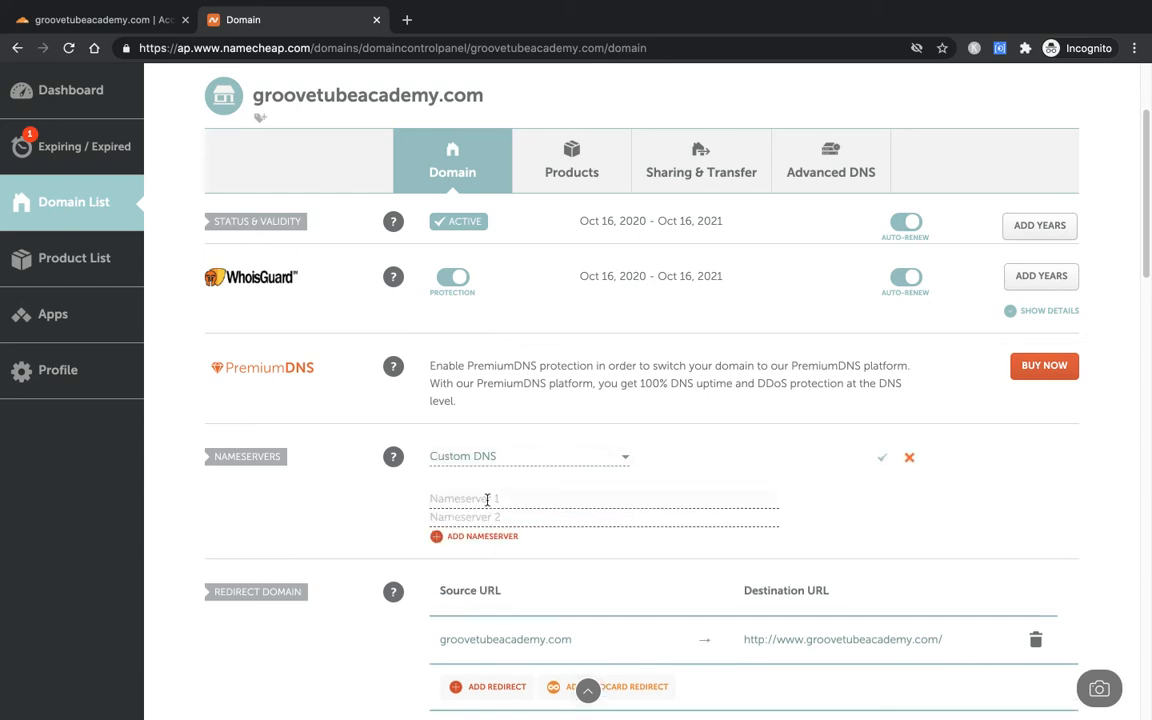
text(julio.ns.cloudflare.com)
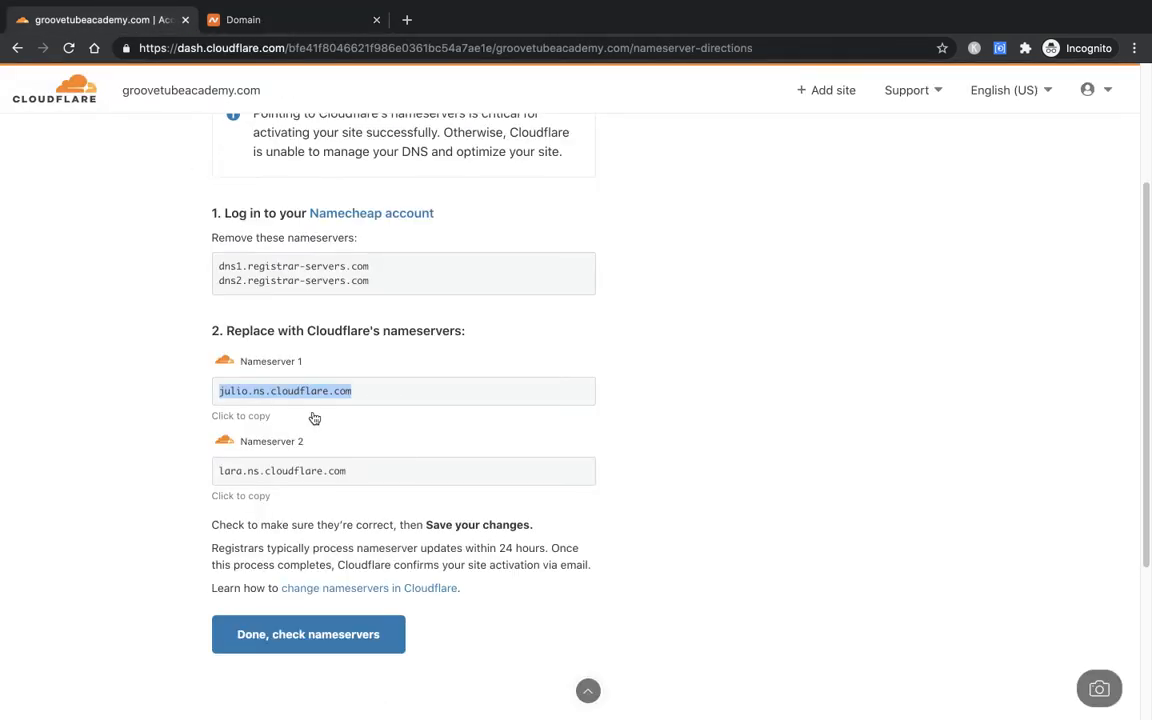
click(280, 471)
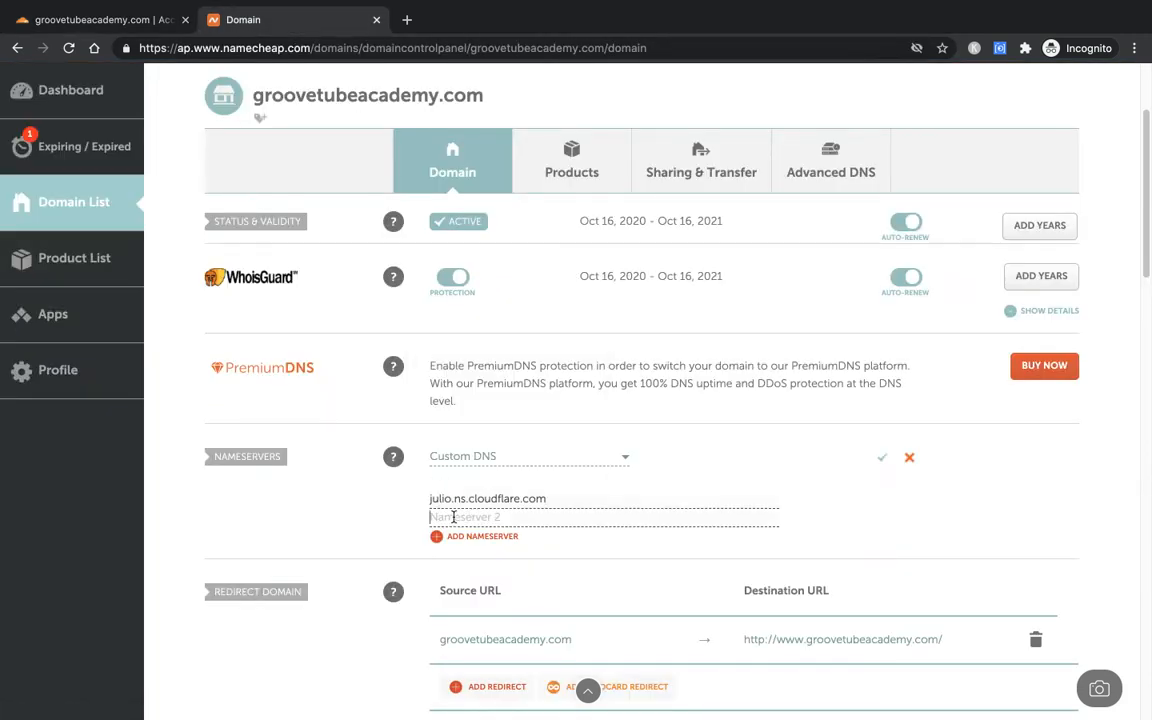
text(lara.ns.cloudflare.com)
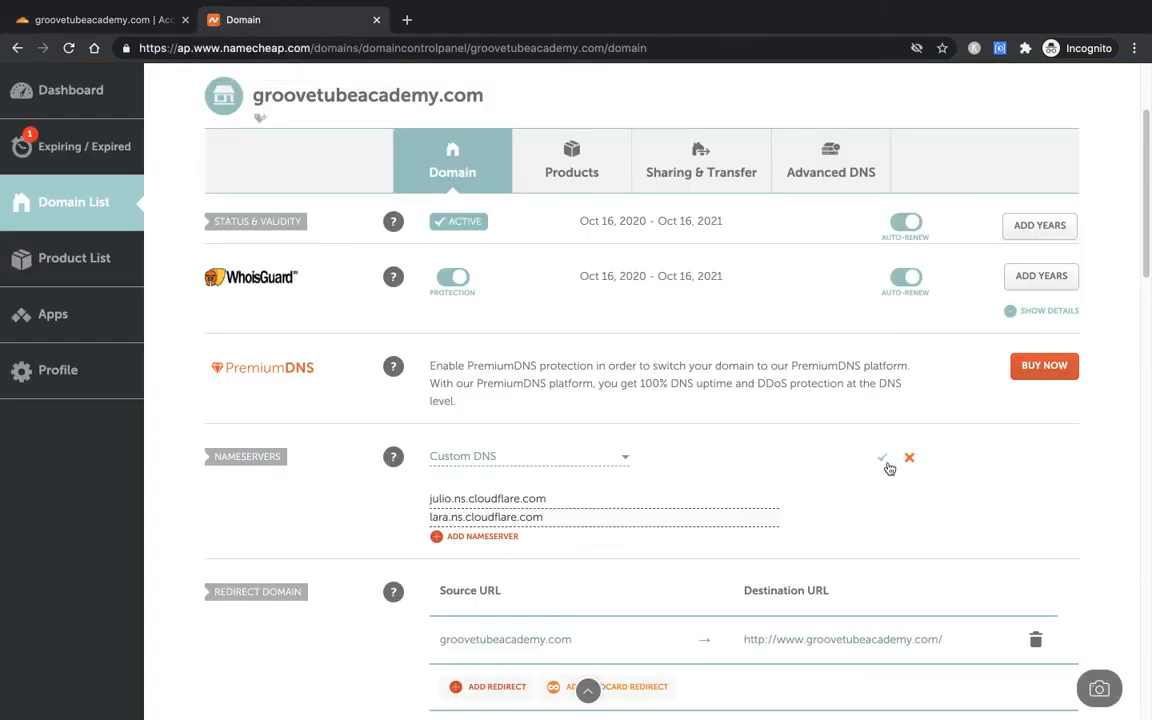
click(884, 456)
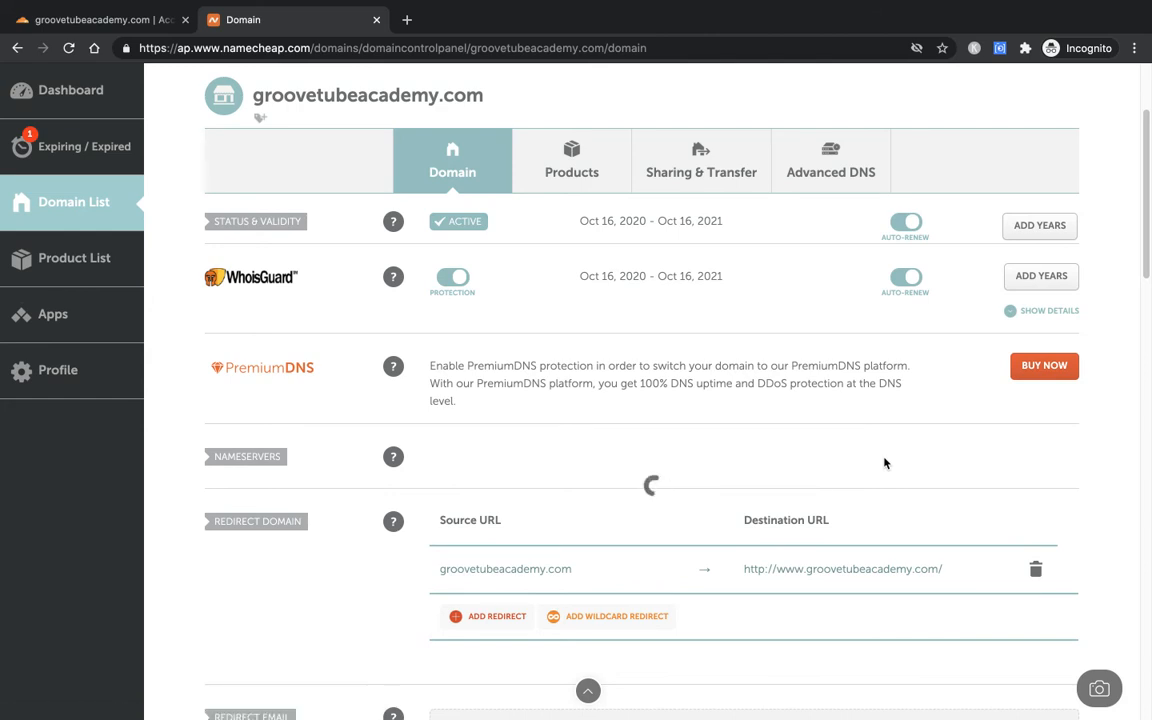
- Scroll to confirm Namecheap's 48-hour DNS update notice for the saved nameservers
scroll(down, 3)
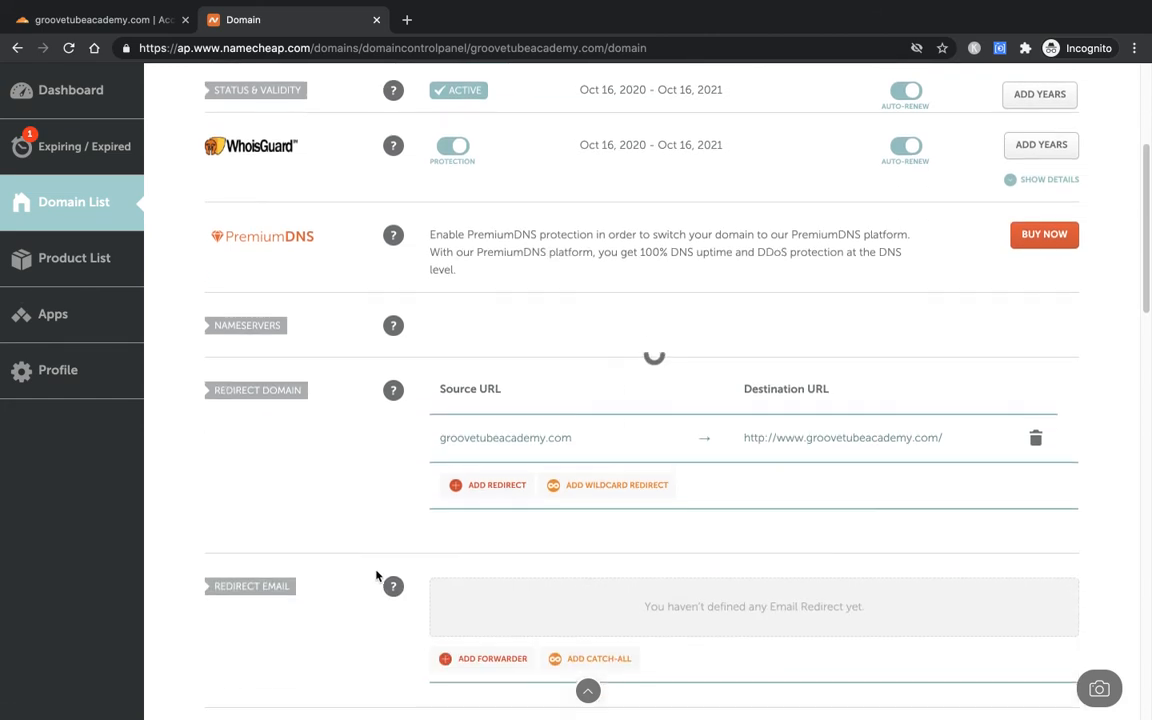
scroll(down, 3)
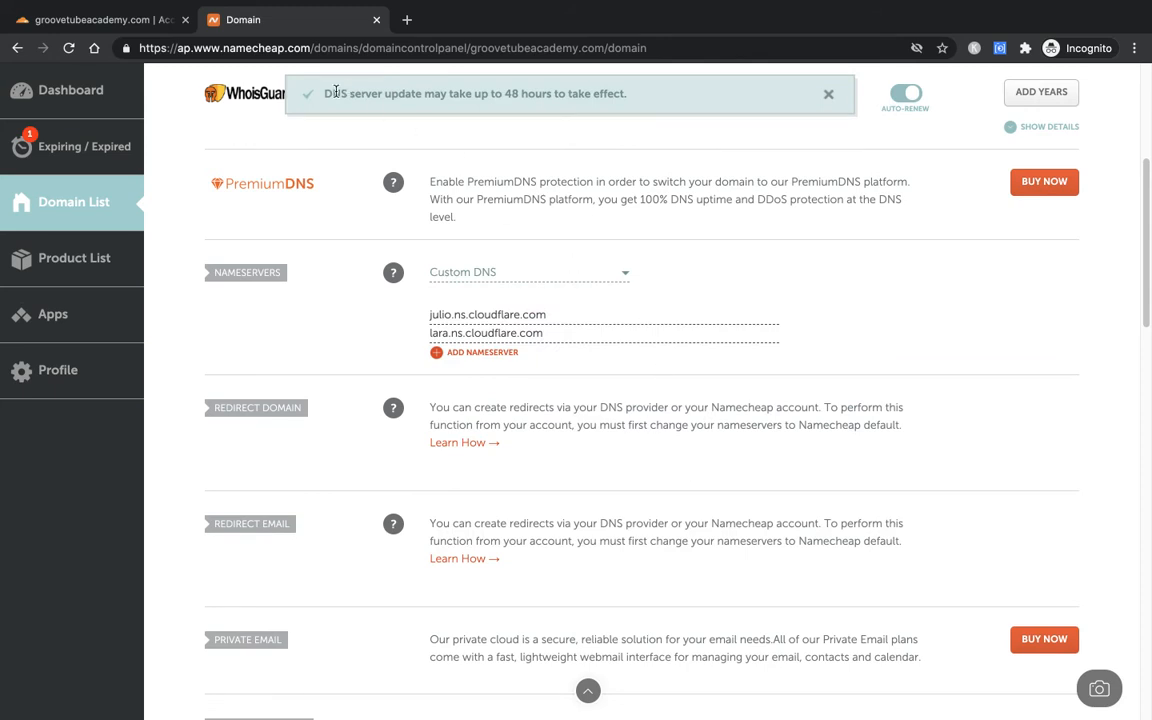
mouse_move(625, 98)
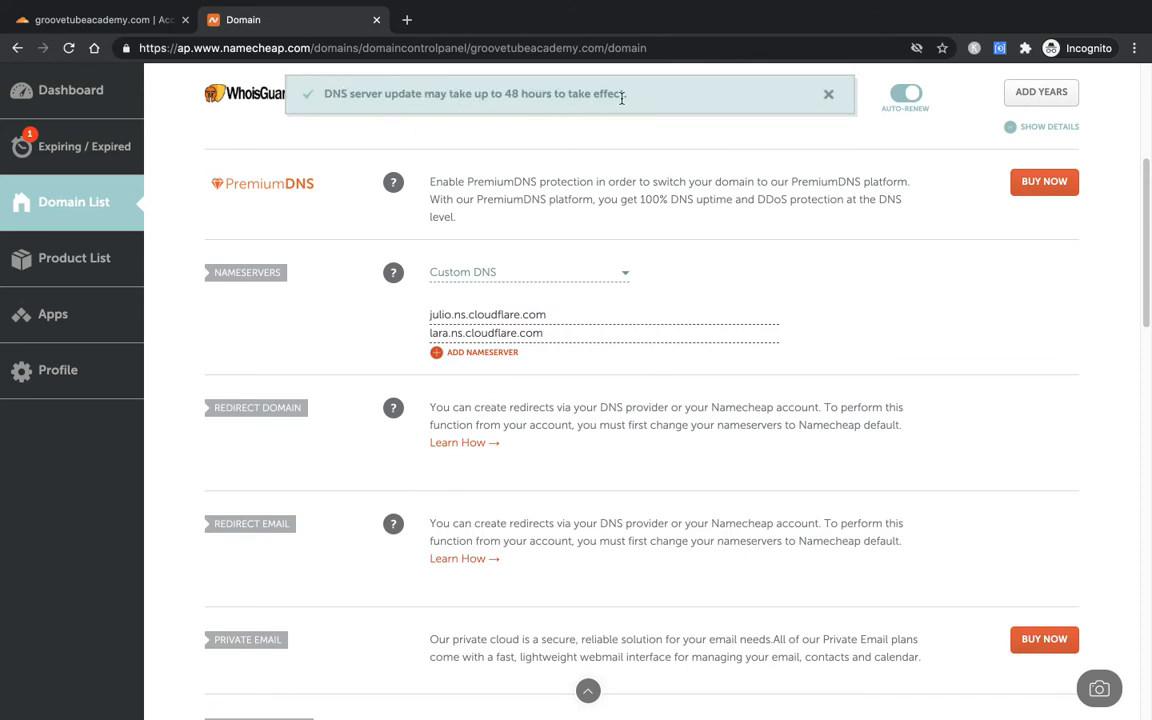
mouse_move(408, 326)
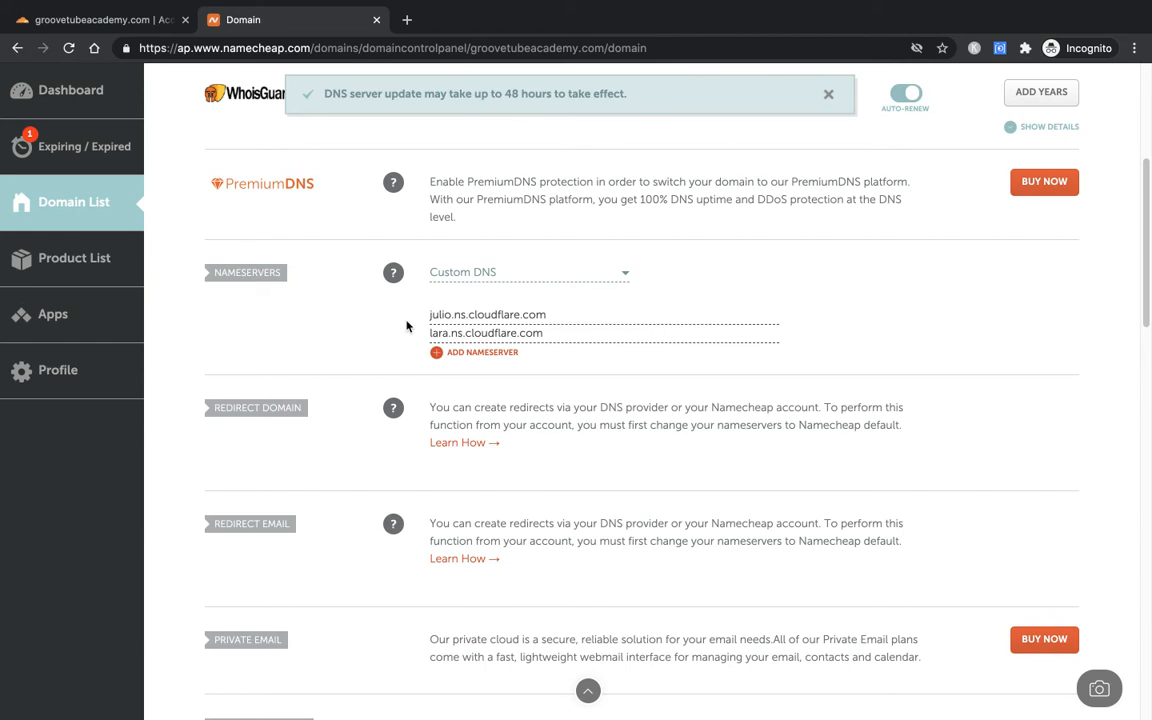
mouse_move(100, 22)
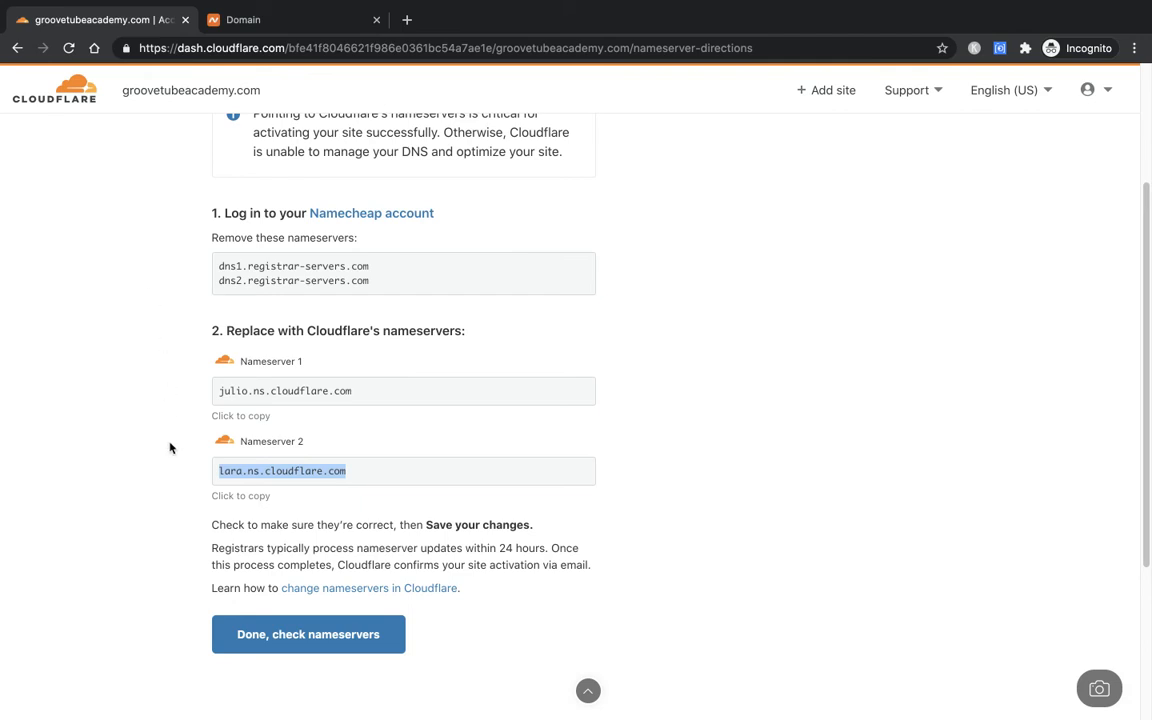
- Request 'Done, check nameservers' to reach the Quick Start Guide
scroll(down, 3)
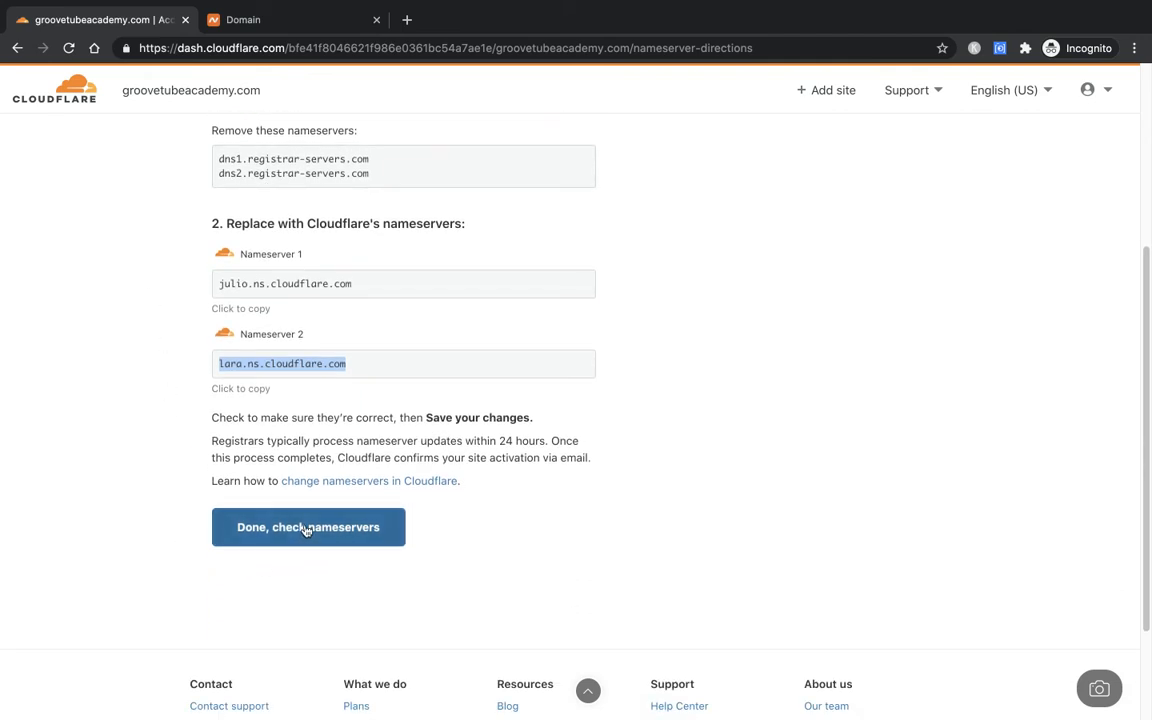
click(308, 527)
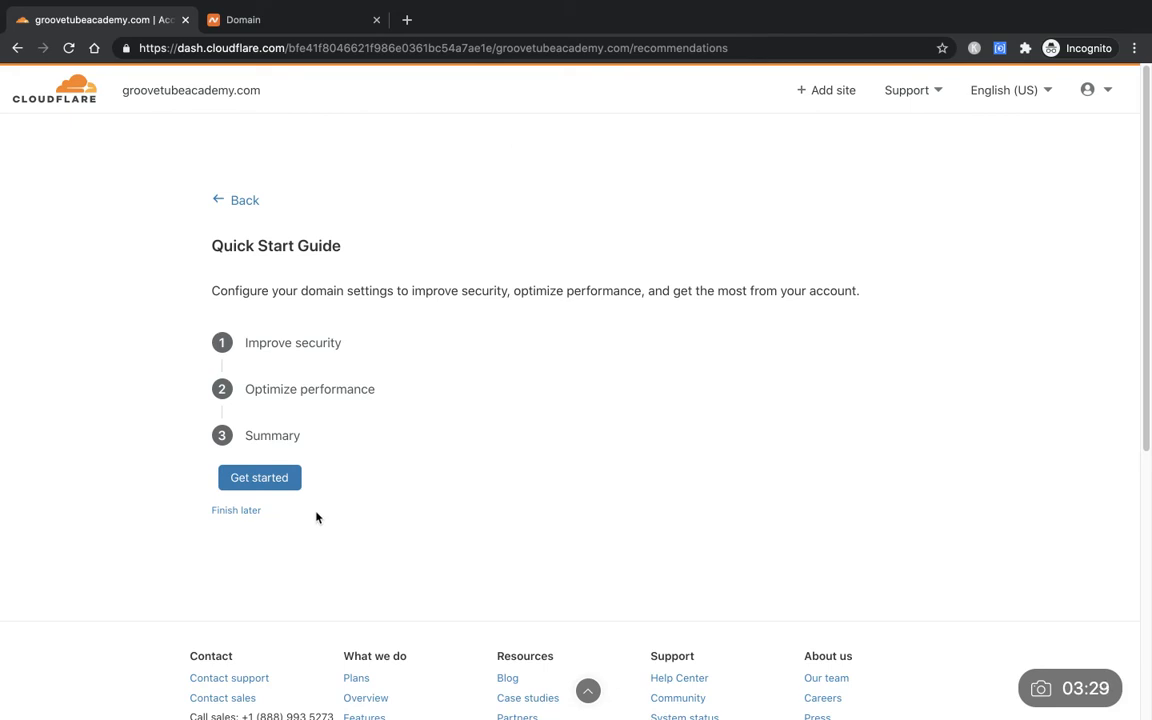
mouse_move(322, 372)
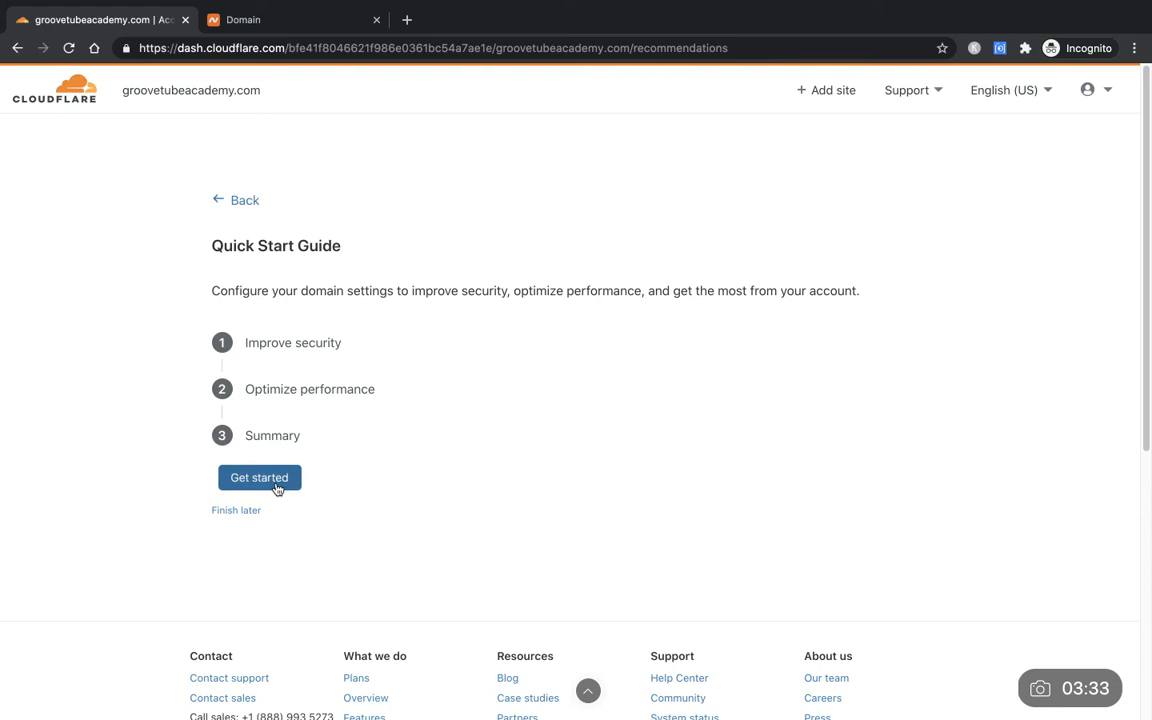
- Begin the Quick Start Guide and save Automatic HTTPS Rewrites enabled
click(259, 477)
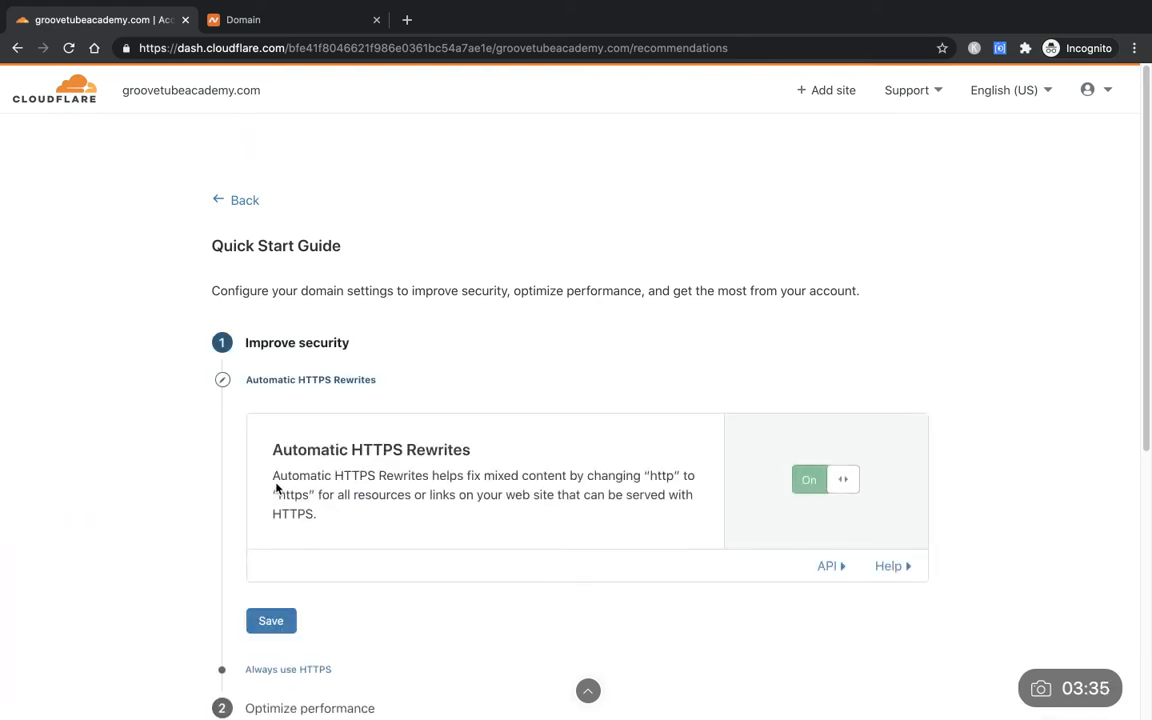
scroll(down, 3)
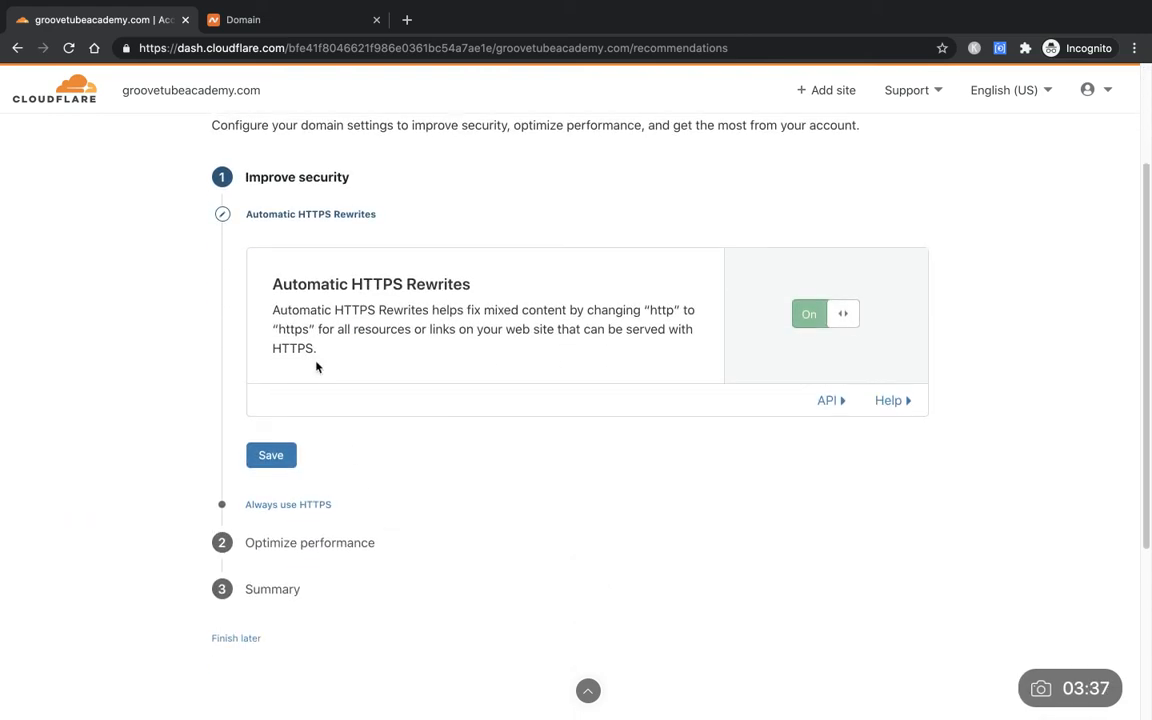
mouse_move(415, 284)
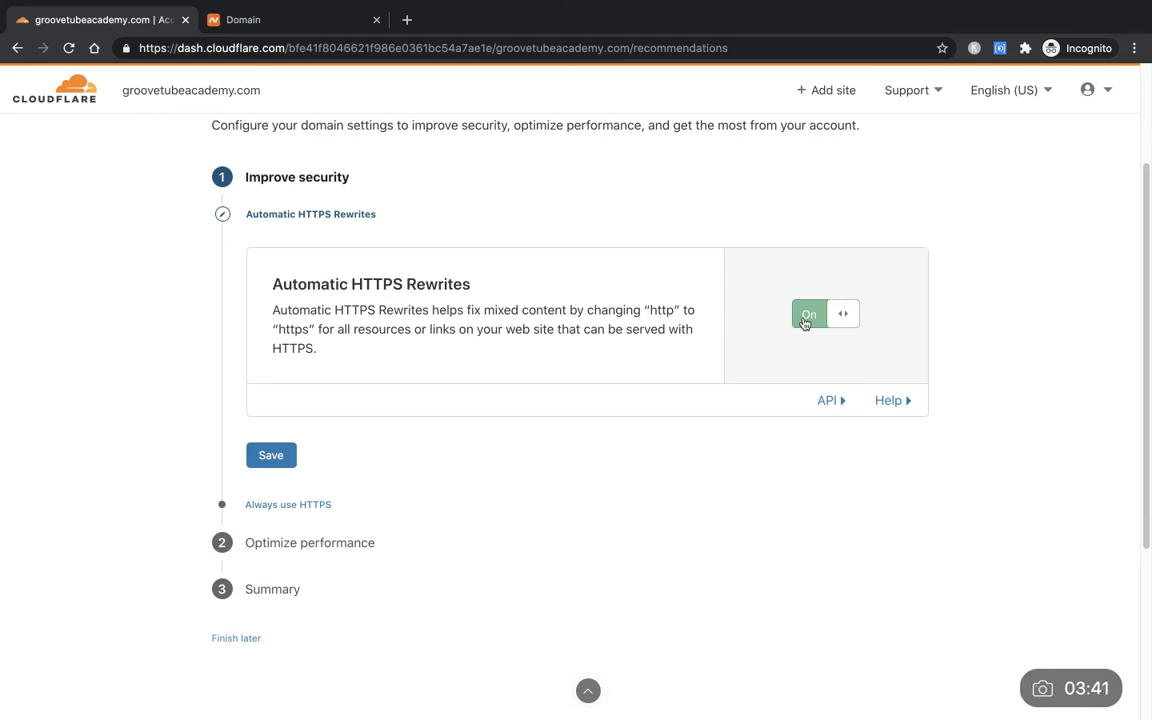
mouse_move(738, 421)
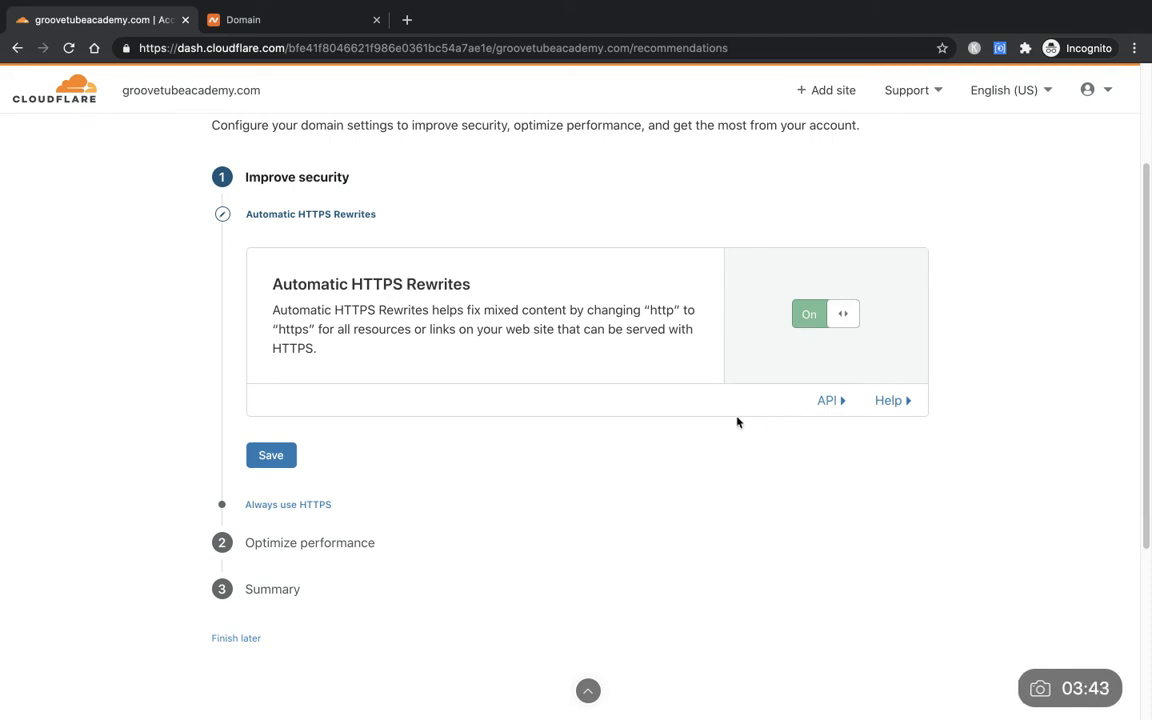
scroll(down, 3)
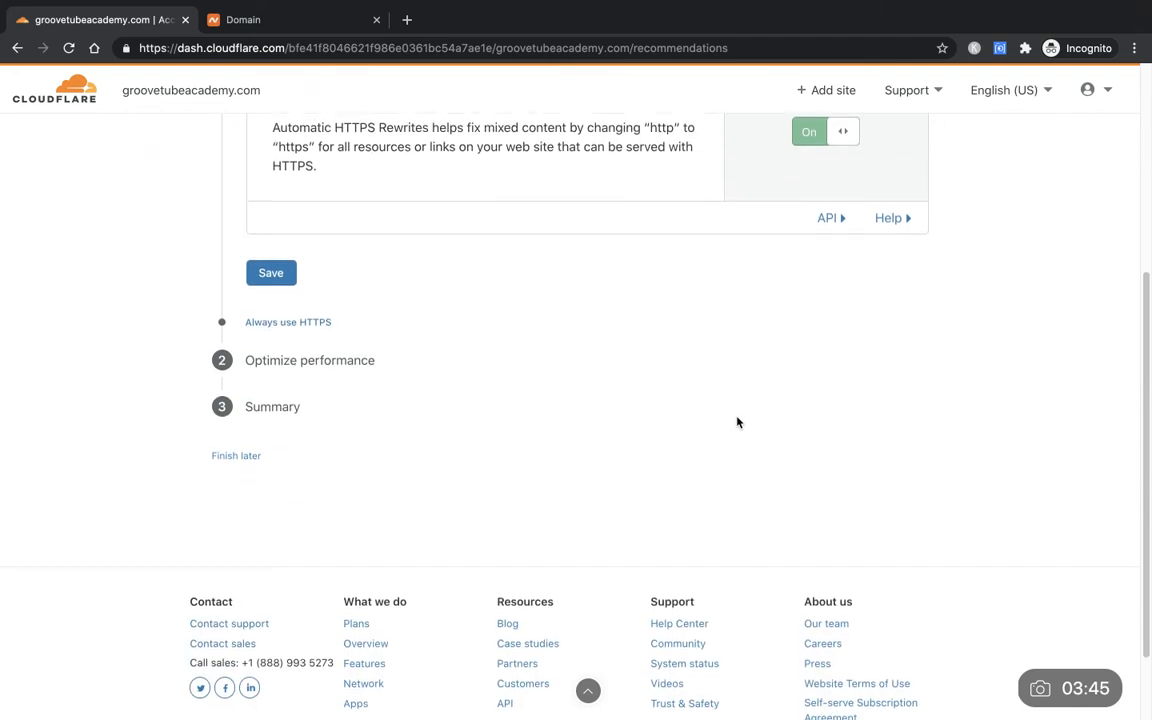
click(270, 272)
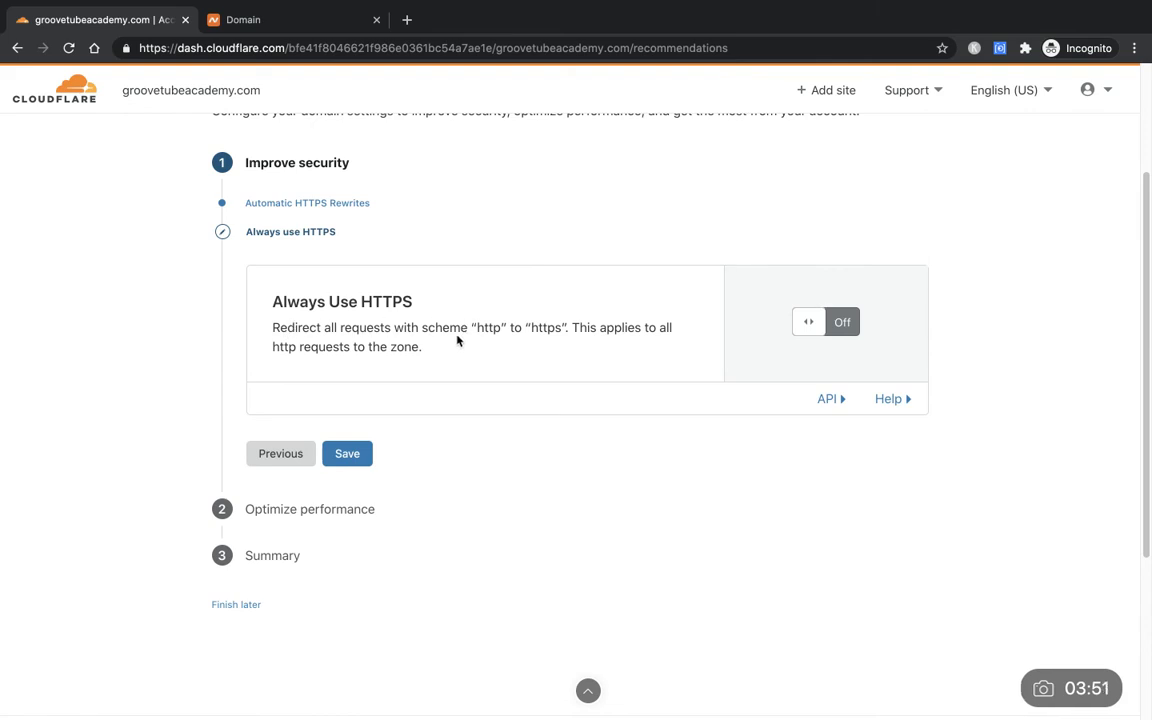
- Enable Always Use HTTPS, leave Auto Minify off, keep Brotli on, and finish the guide
click(824, 321)
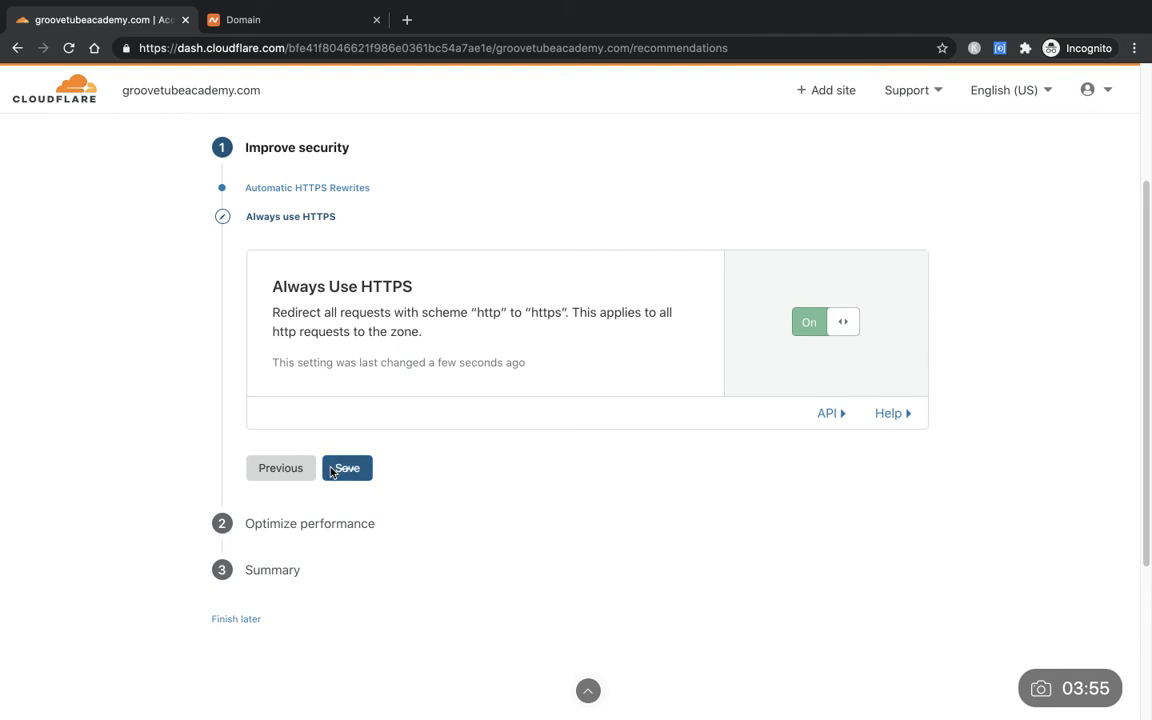
click(347, 467)
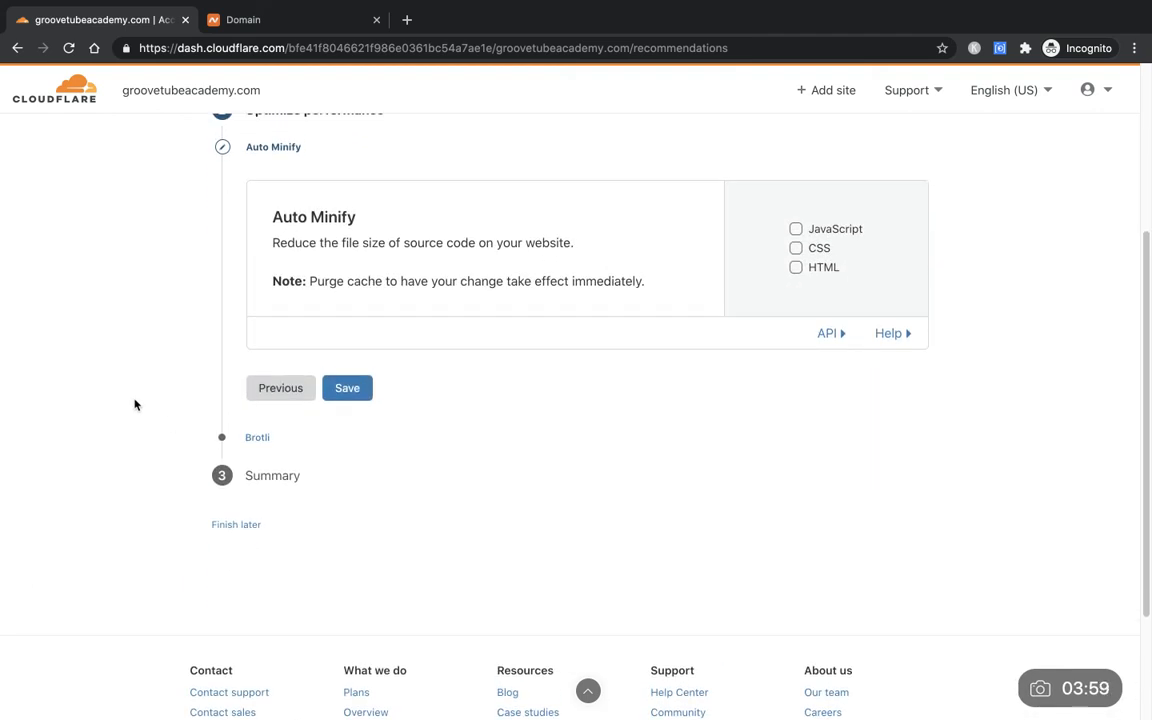
mouse_move(291, 397)
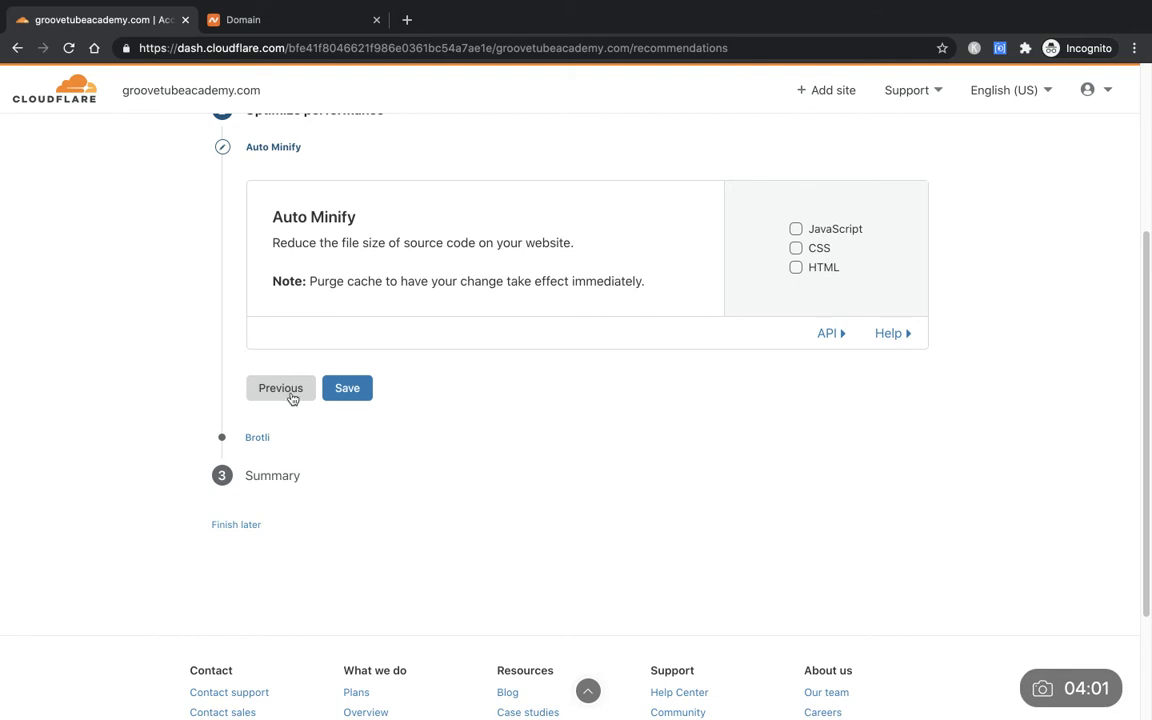
click(347, 388)
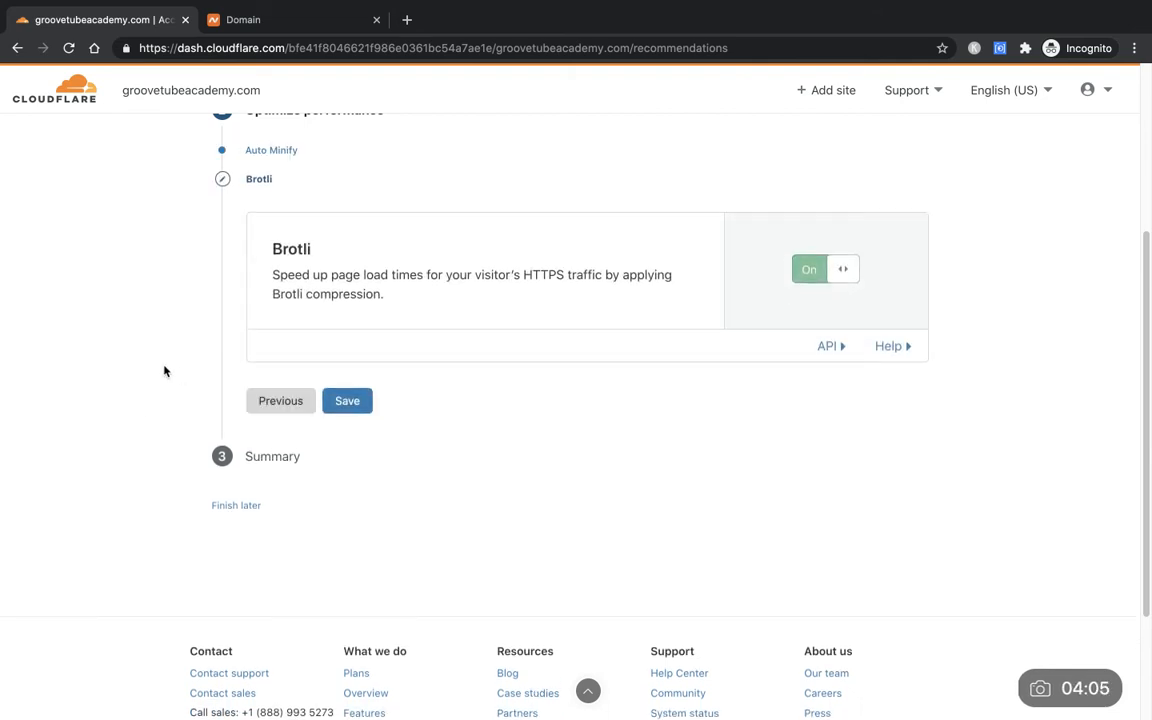
click(347, 400)
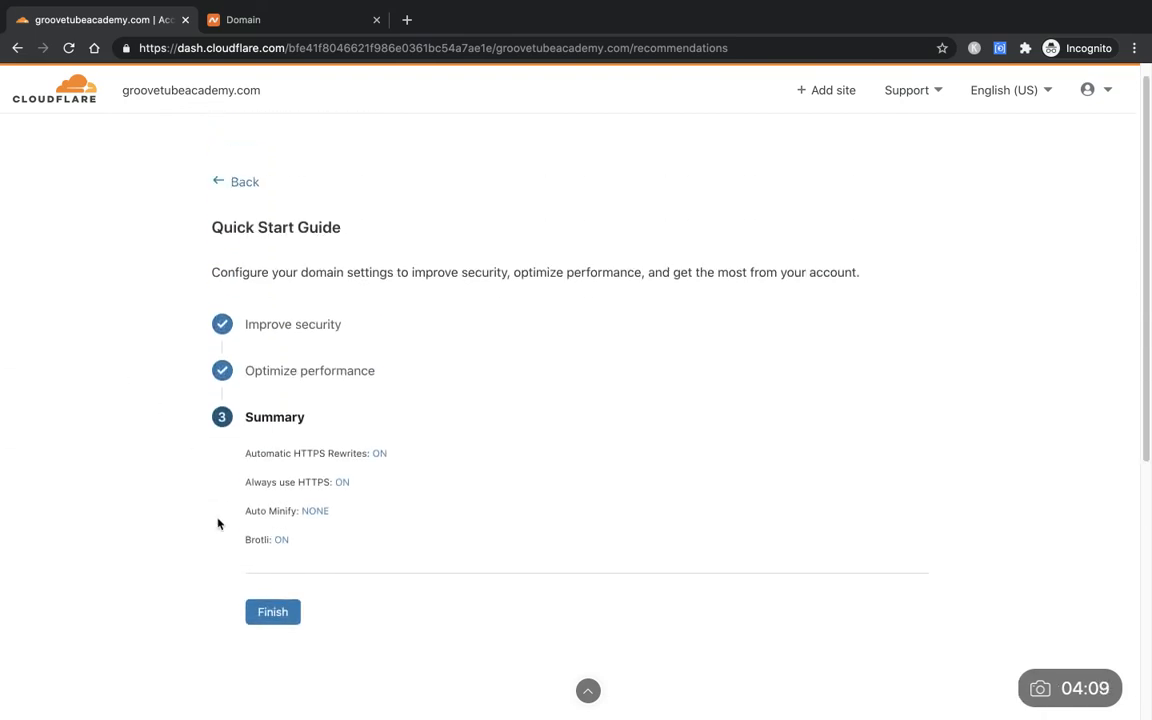
click(272, 611)
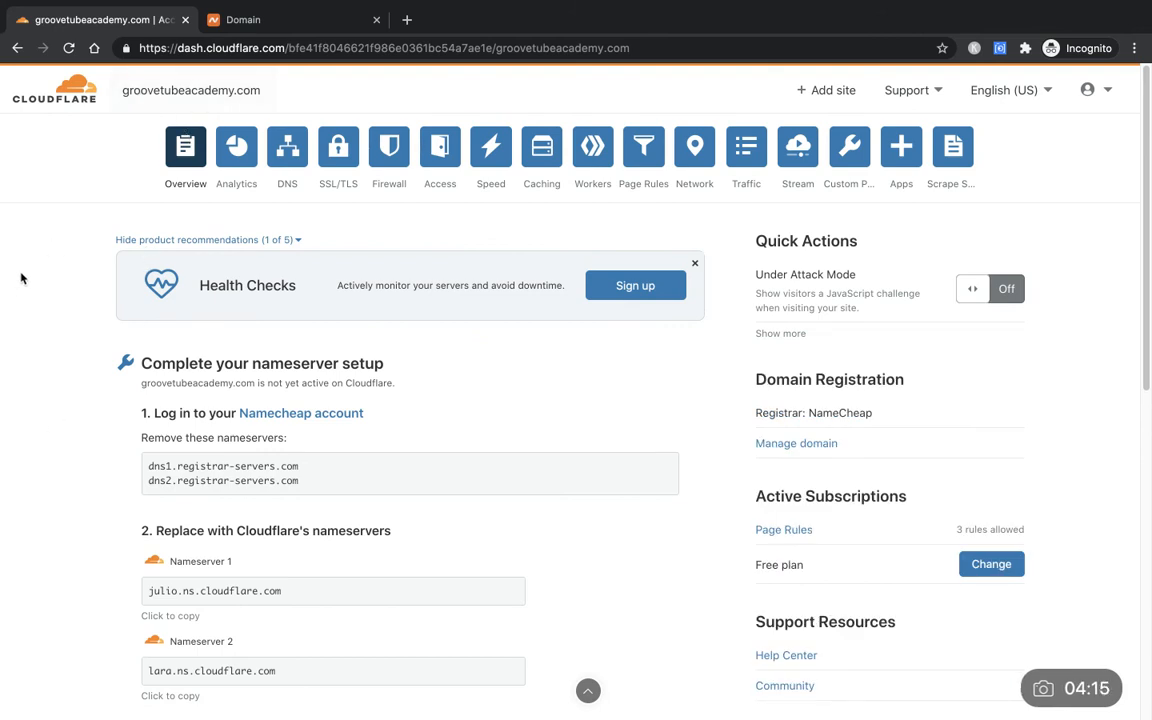
scroll(down, 3)
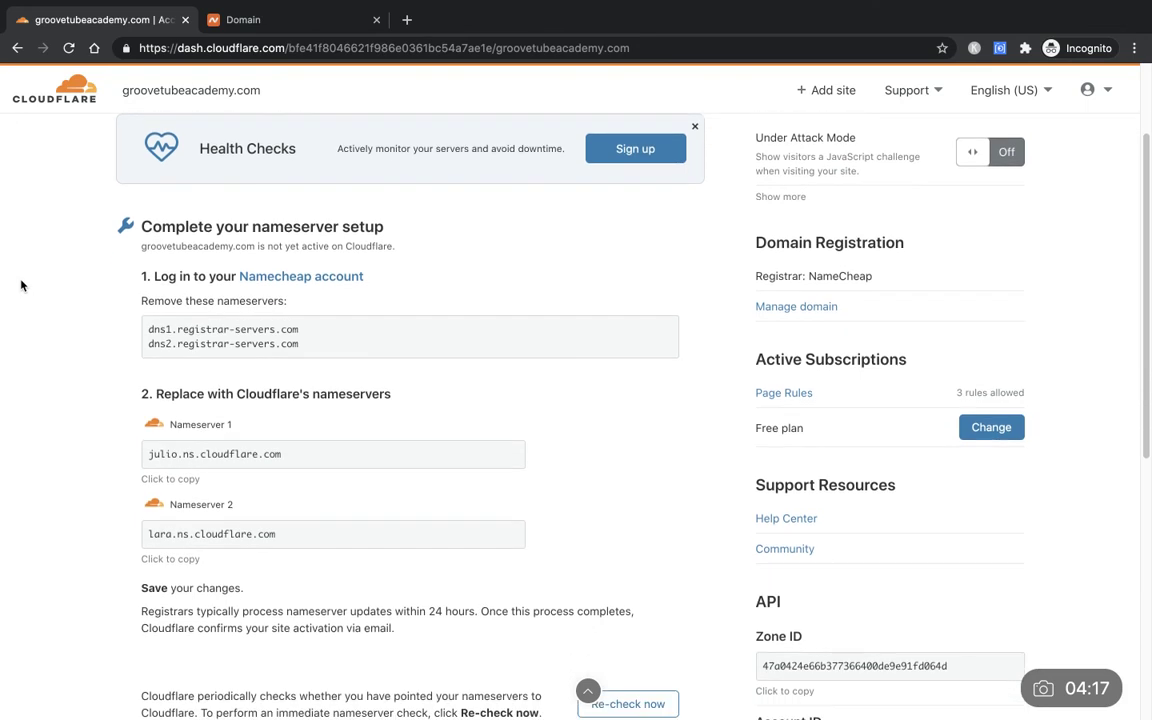
scroll(down, 3)
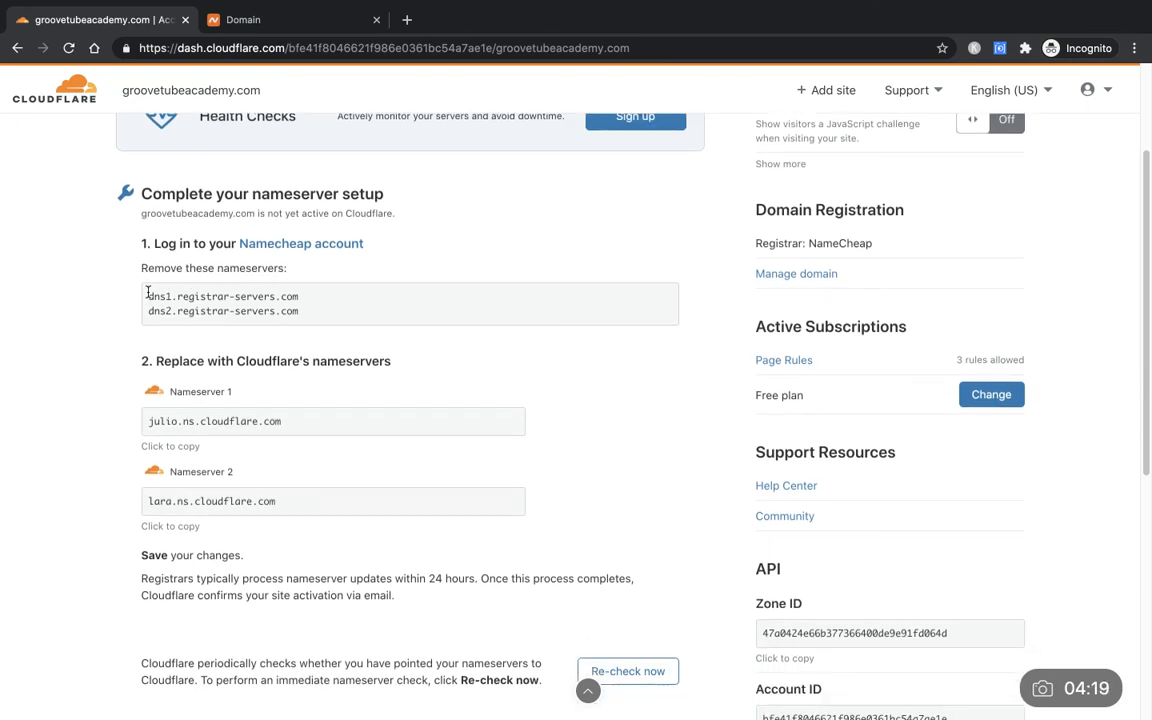
scroll(down, 3)
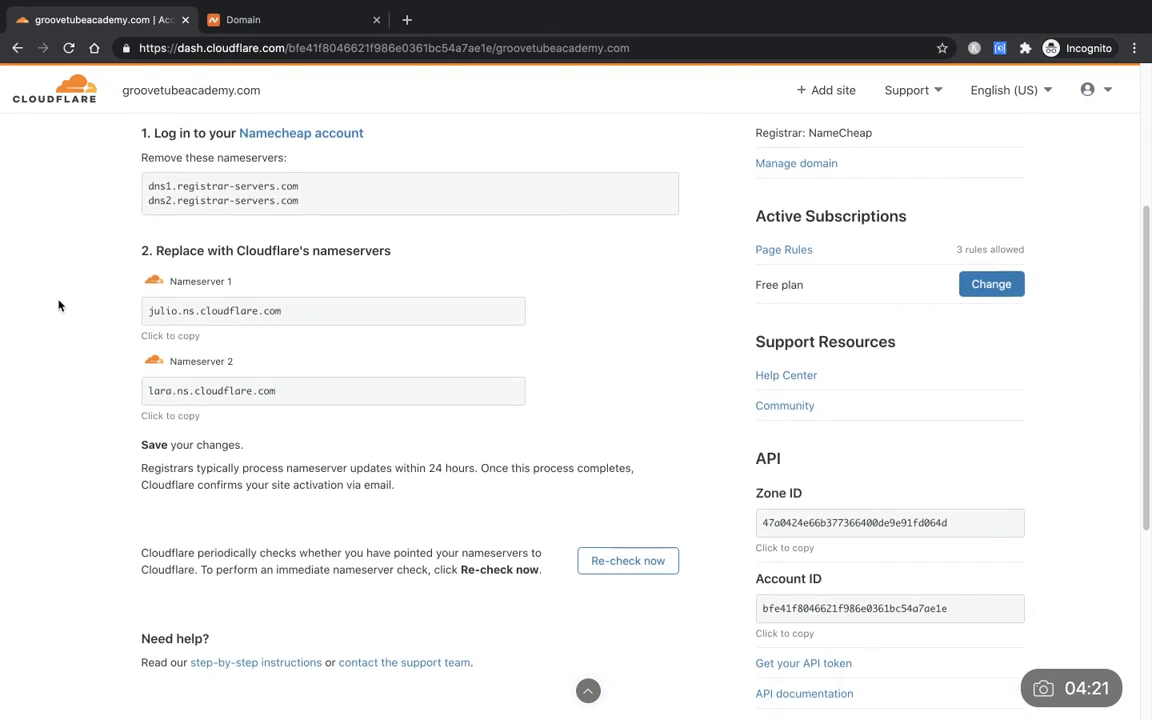
mouse_move(299, 212)
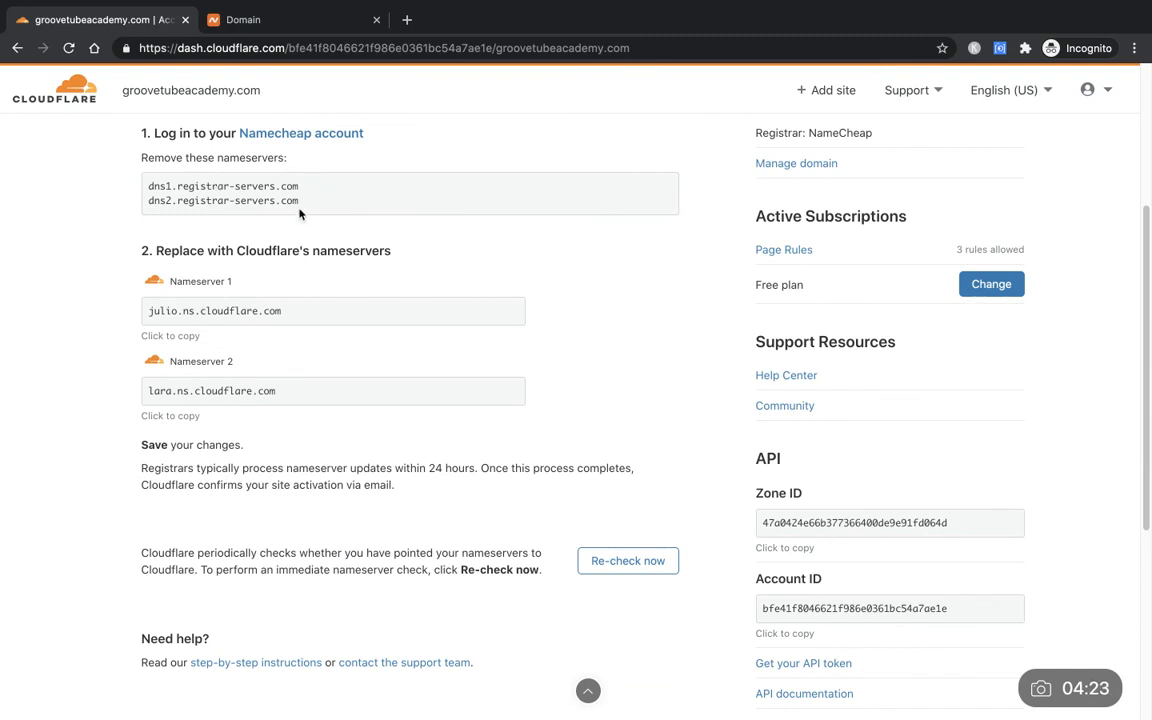
mouse_move(223, 349)
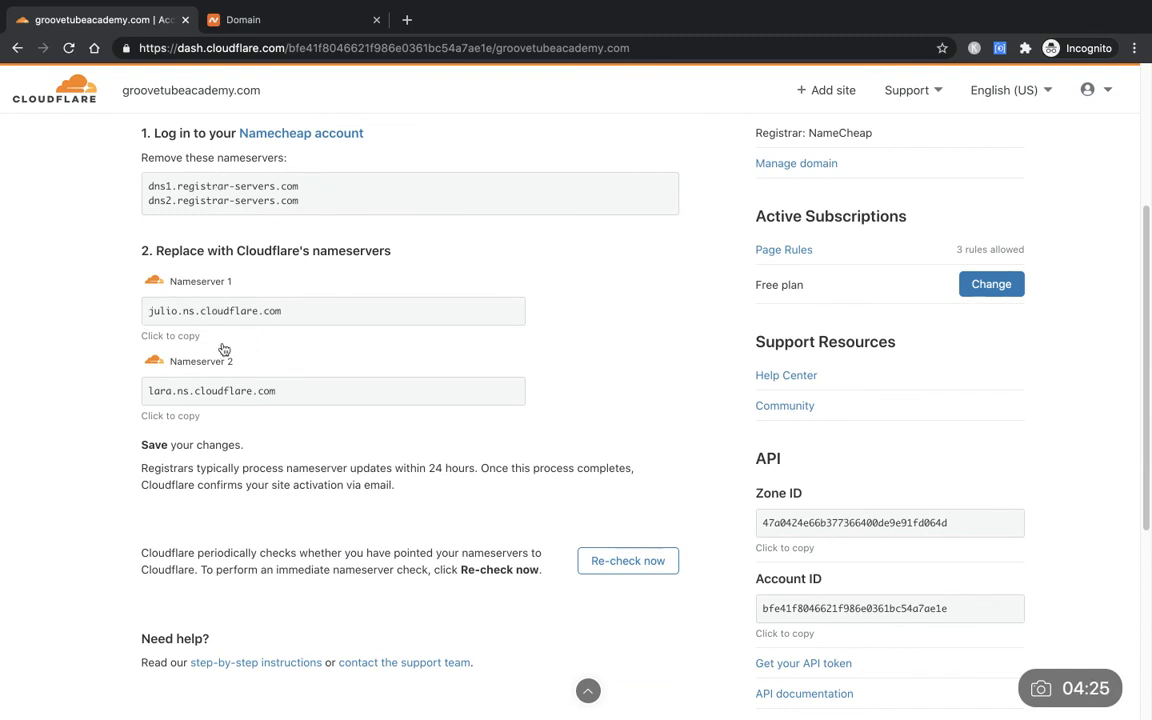
mouse_move(108, 384)
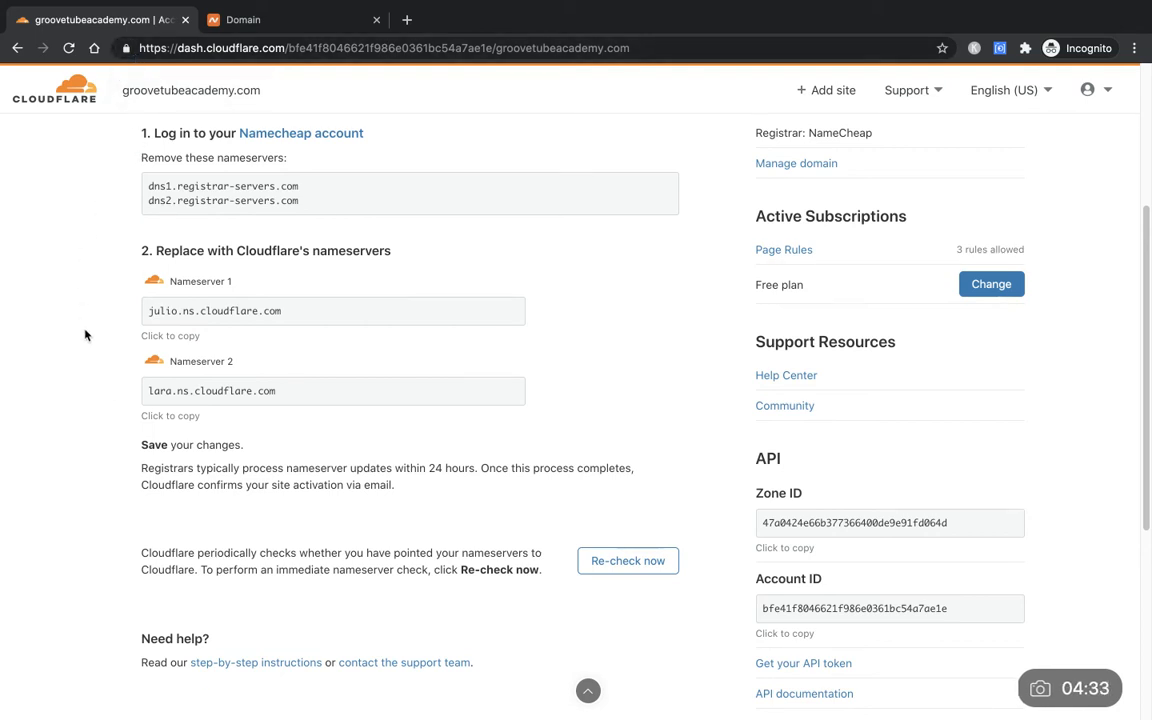
scroll(down, 3)
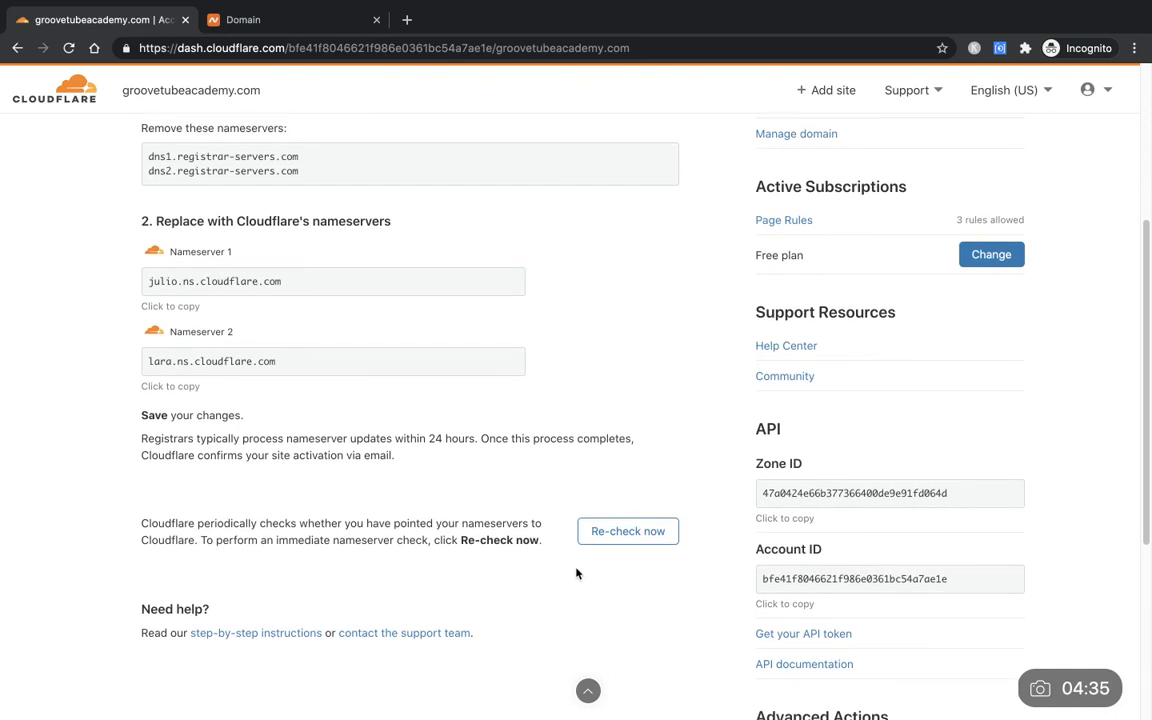
mouse_move(620, 535)
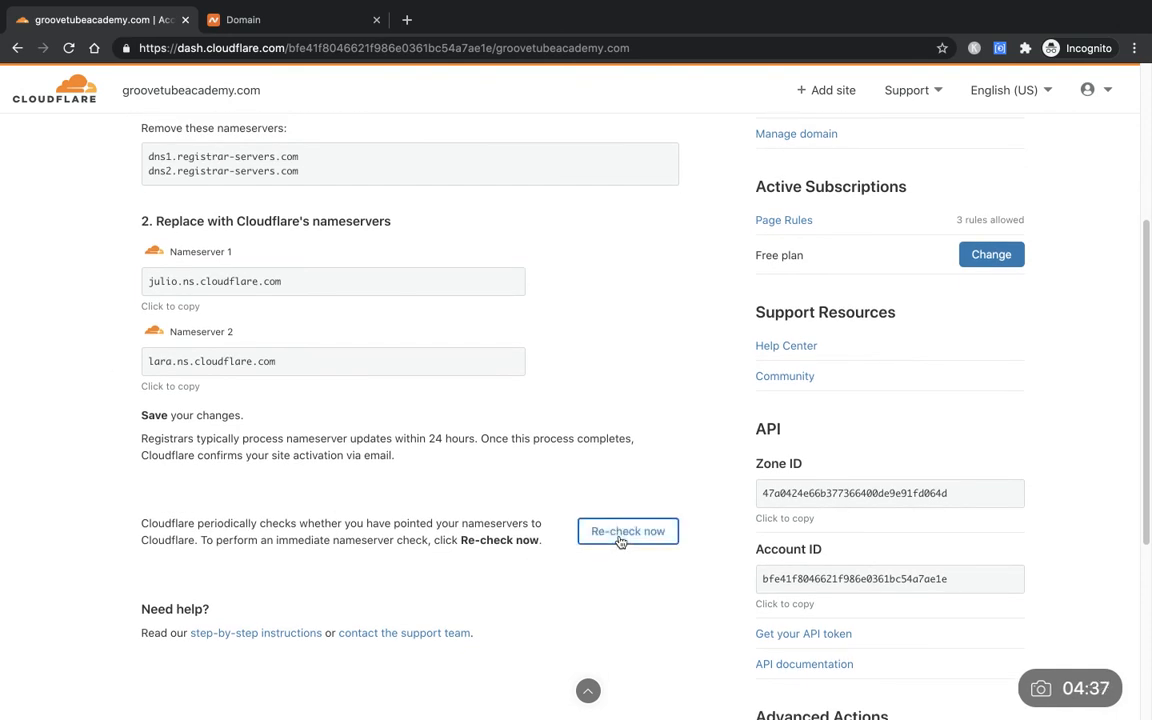
- Queue an immediate nameserver re-check via 'Re-check now'
click(628, 531)
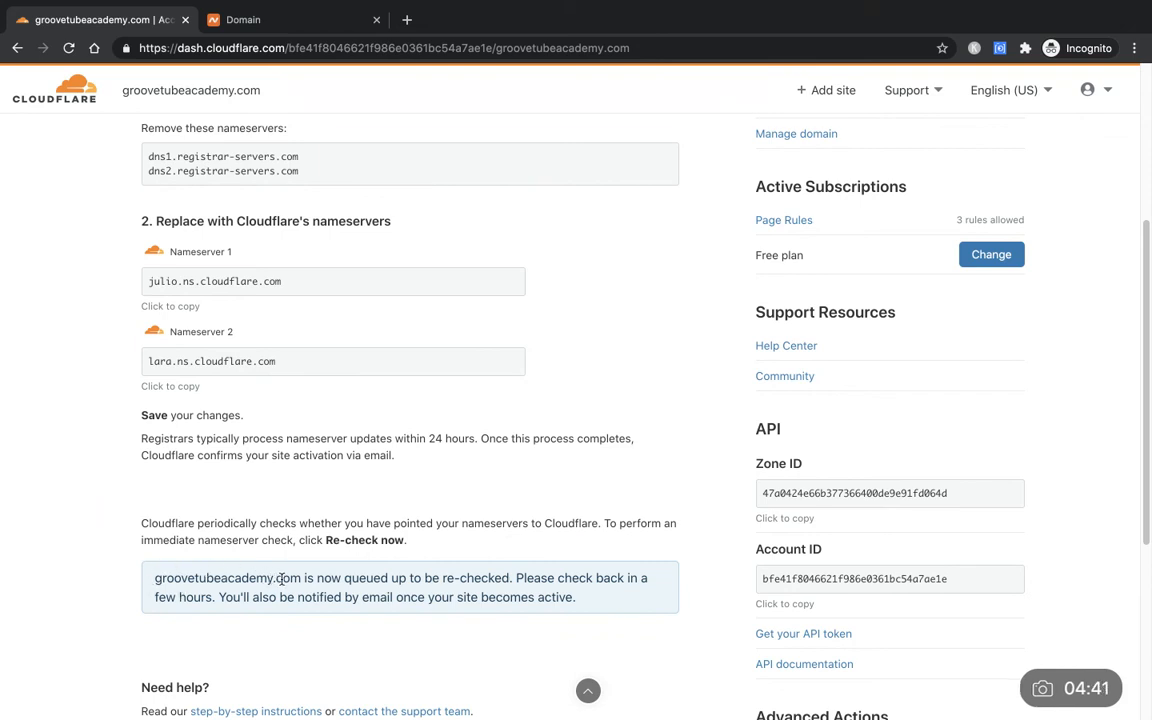
mouse_move(45, 545)
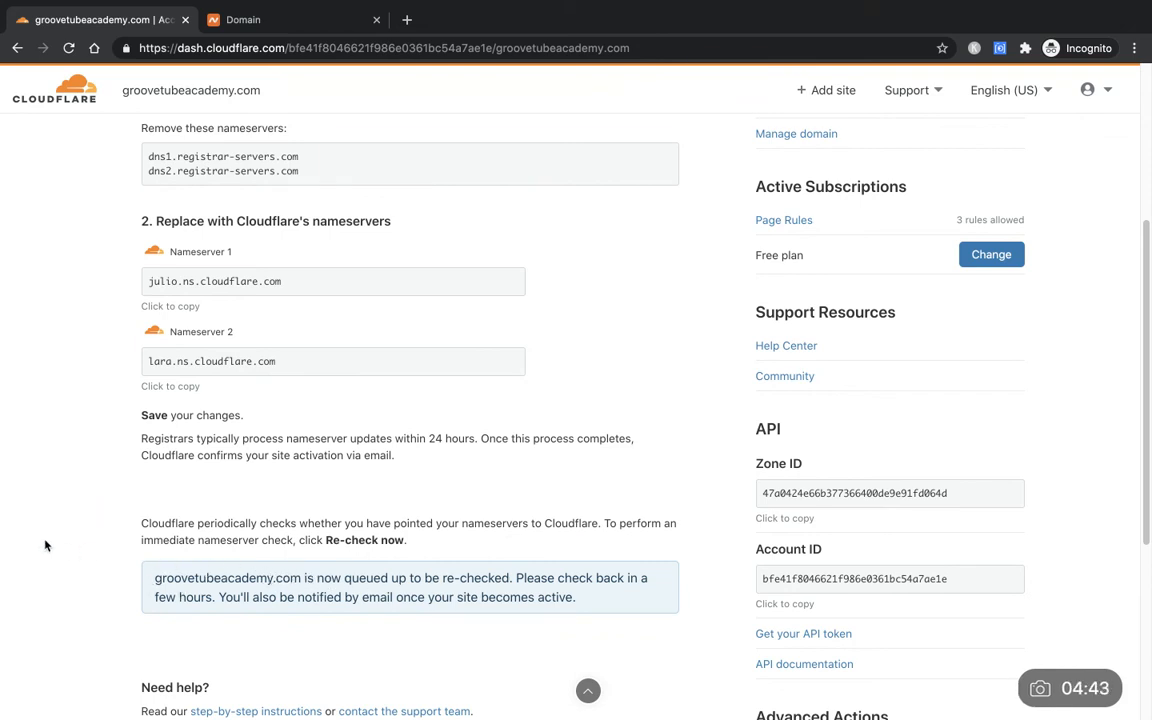
scroll(down, 3)
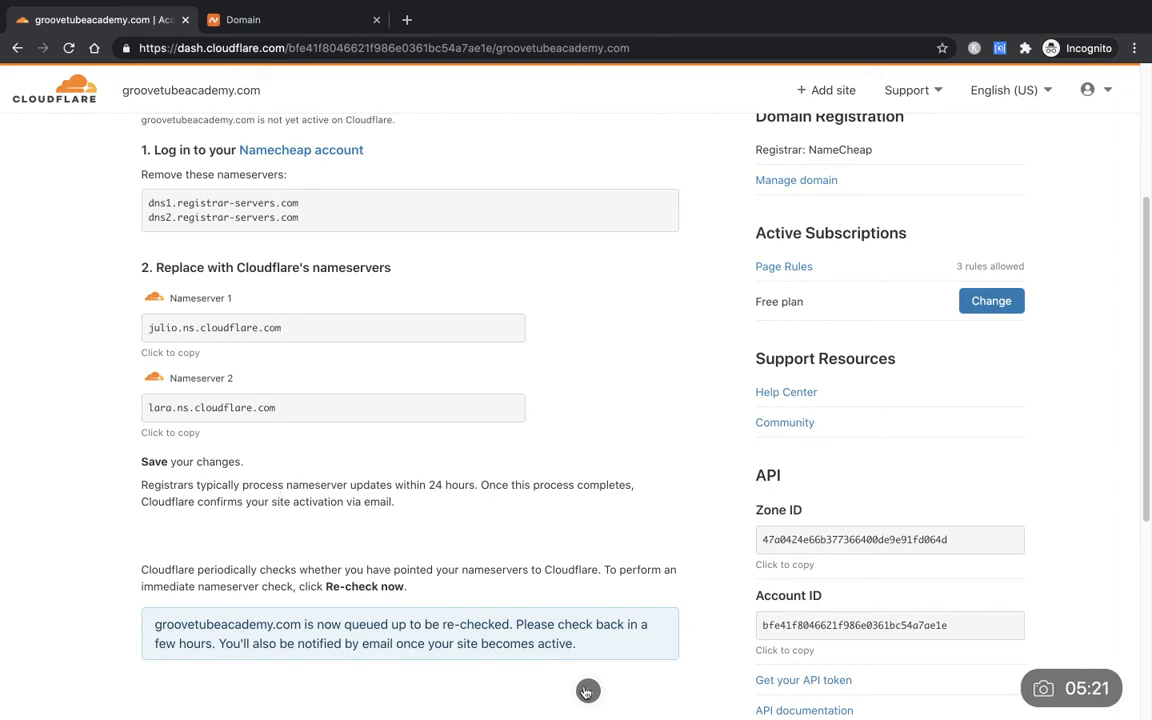
mouse_move(586, 693)
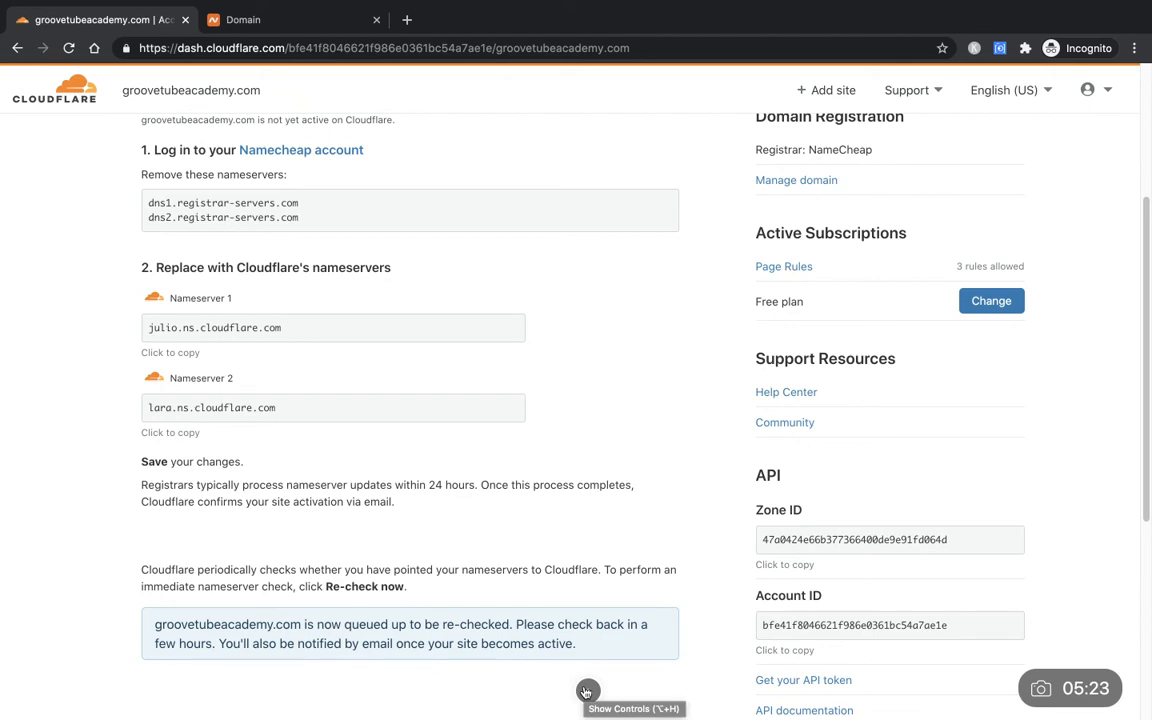